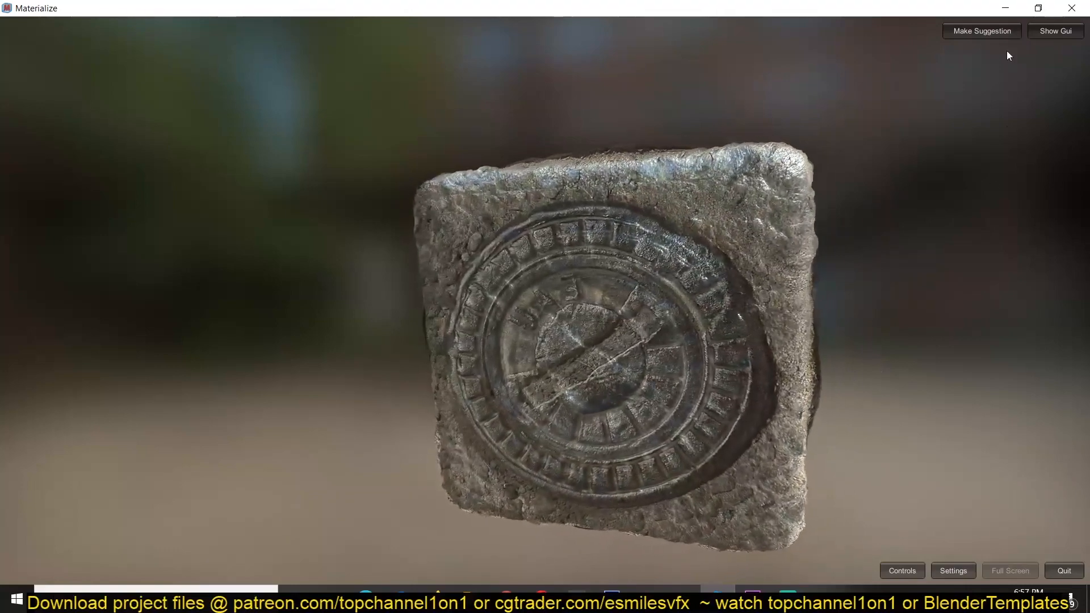
# Show the GUI, preview the manhole material on plane and other shapes, then browse boundingboxsoftware.com.
pyautogui.click(1054, 31)
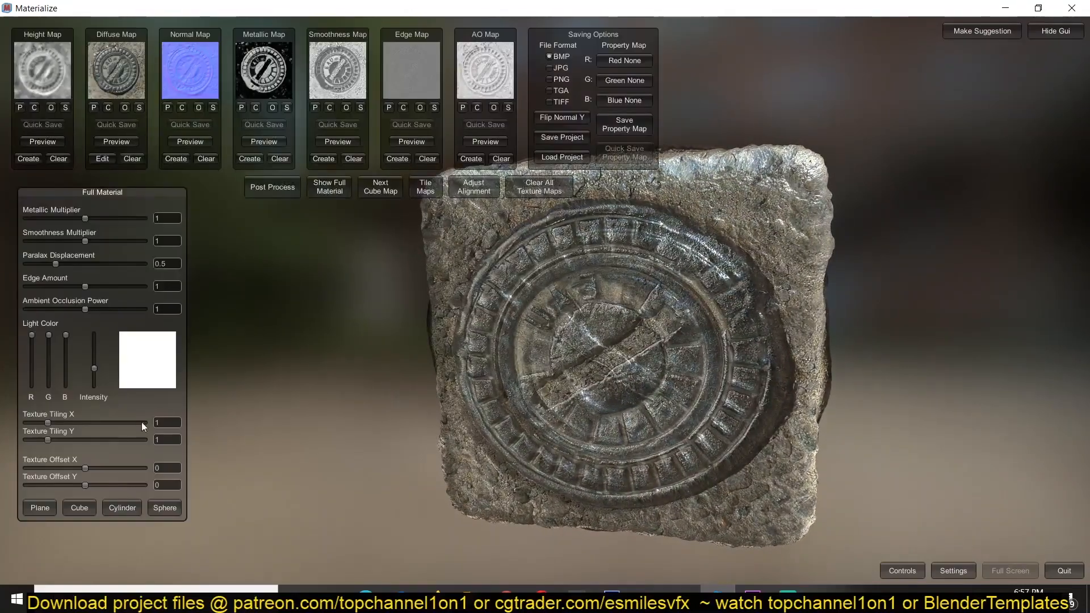
pyautogui.click(38, 509)
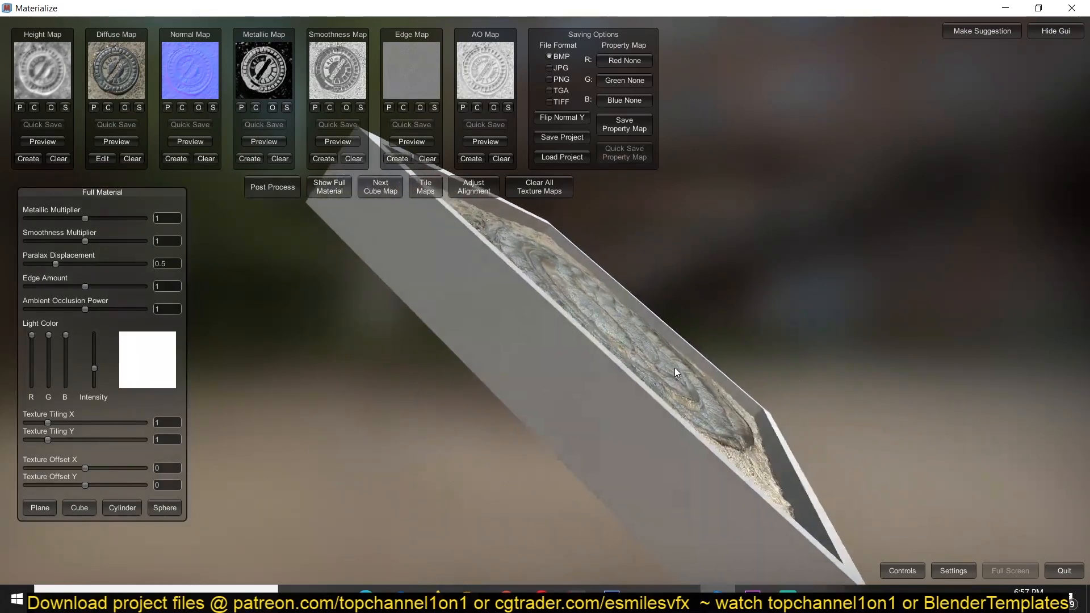
pyautogui.click(79, 508)
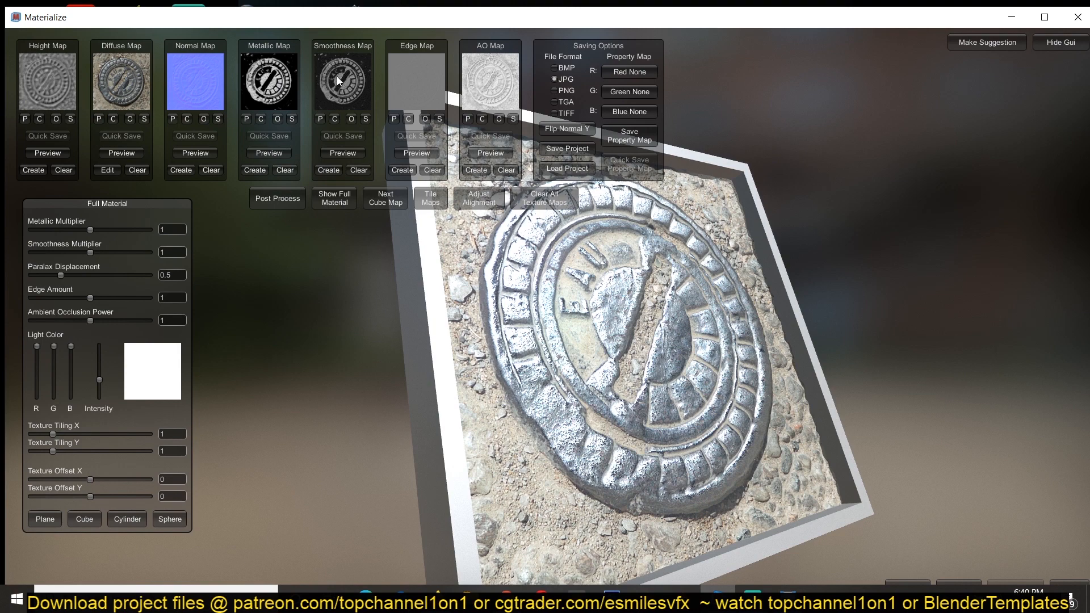
pyautogui.moveTo(341, 89)
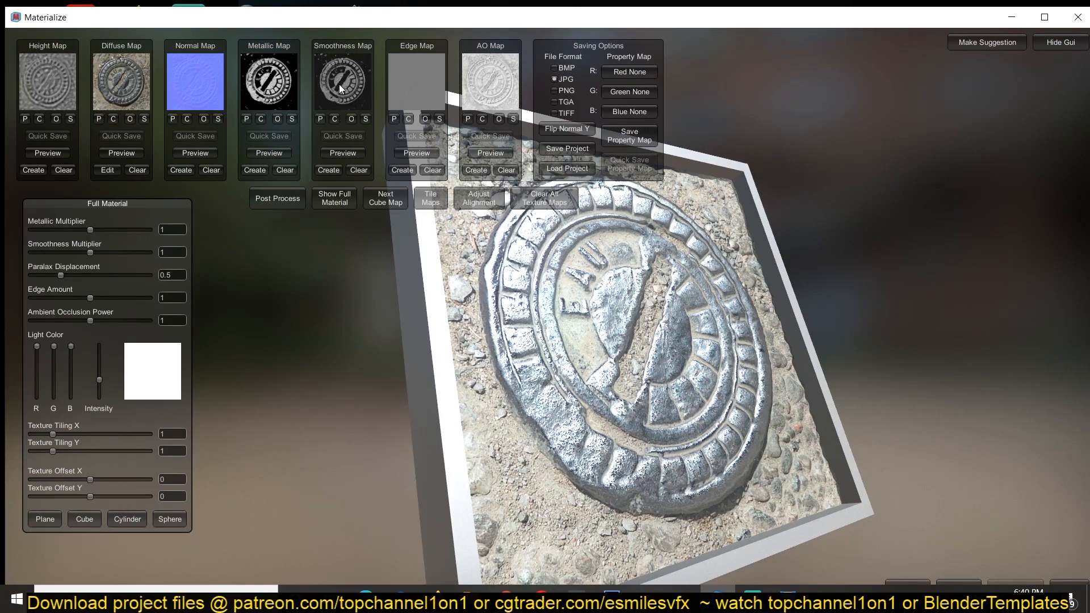
pyautogui.moveTo(411, 71)
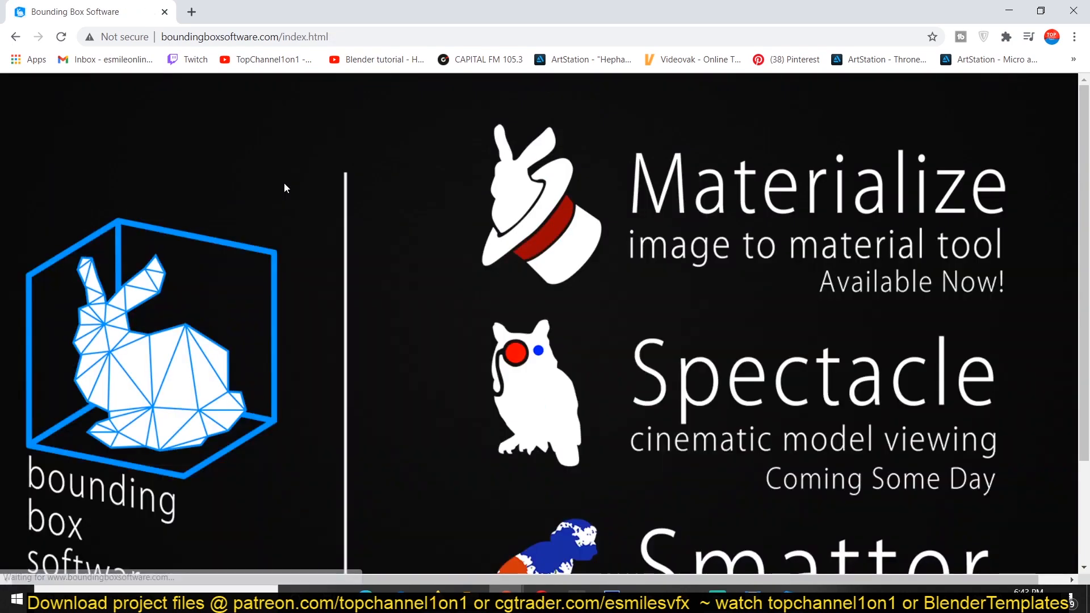
pyautogui.scroll(-3)
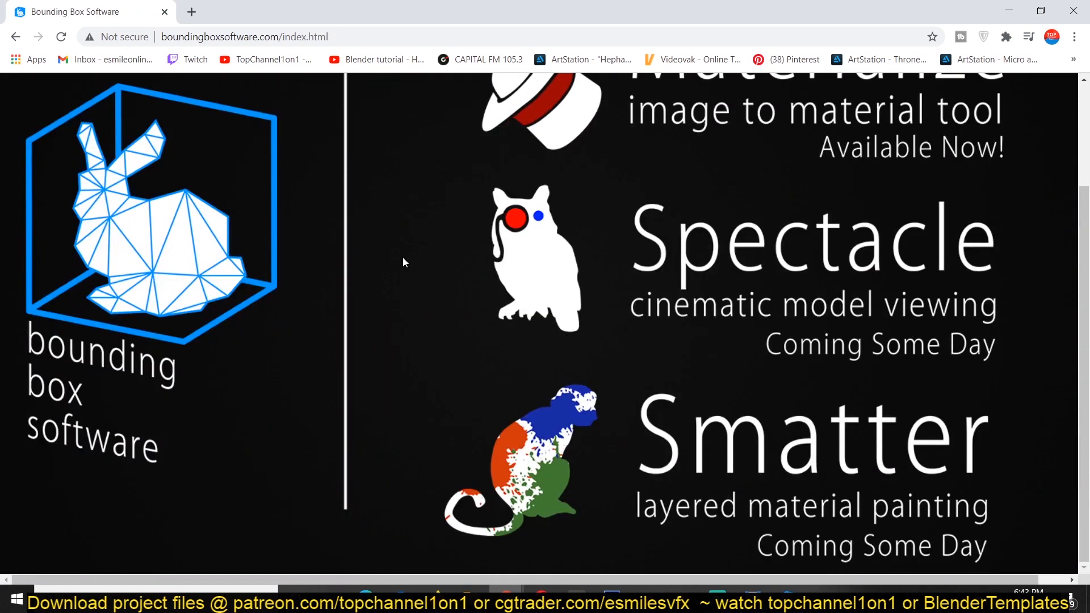
pyautogui.scroll(3)
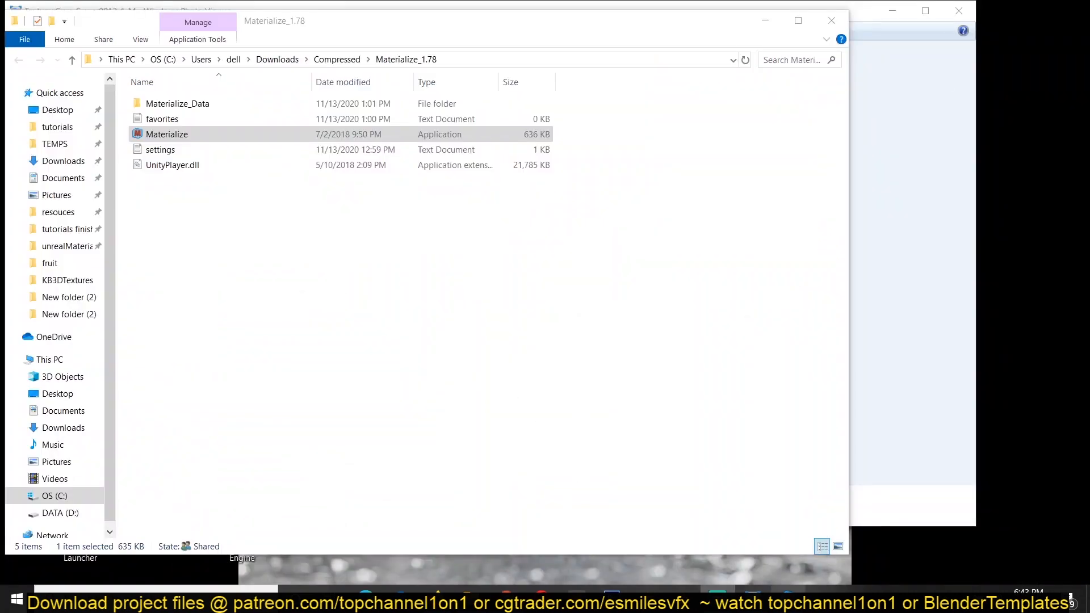
# Launch the Materialize application from the Downloads > Compressed > Materialize_1.78 folder.
pyautogui.doubleClick(167, 134)
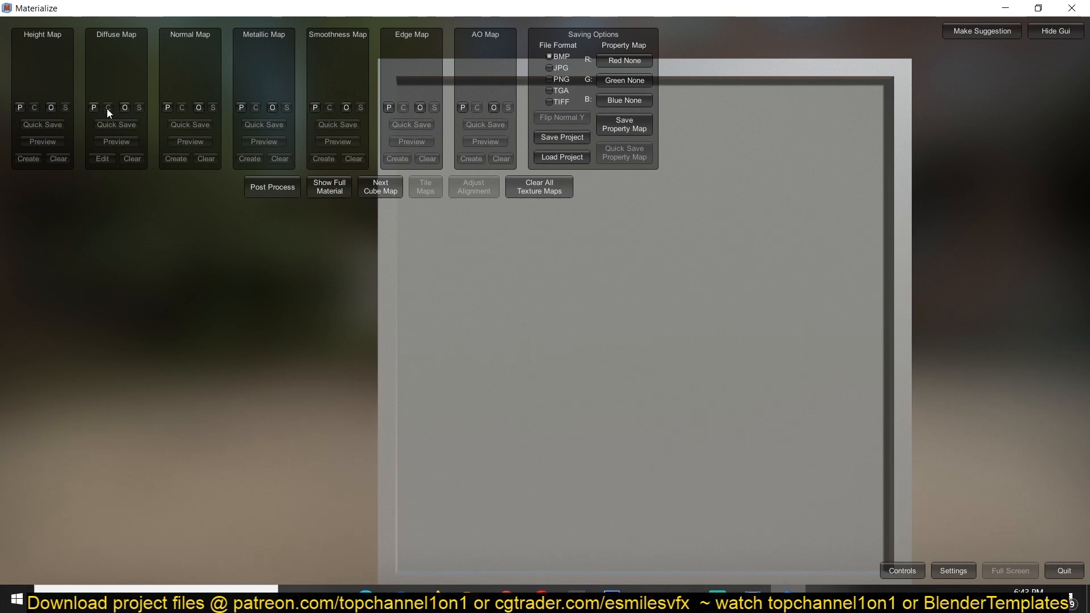
pyautogui.moveTo(140, 112)
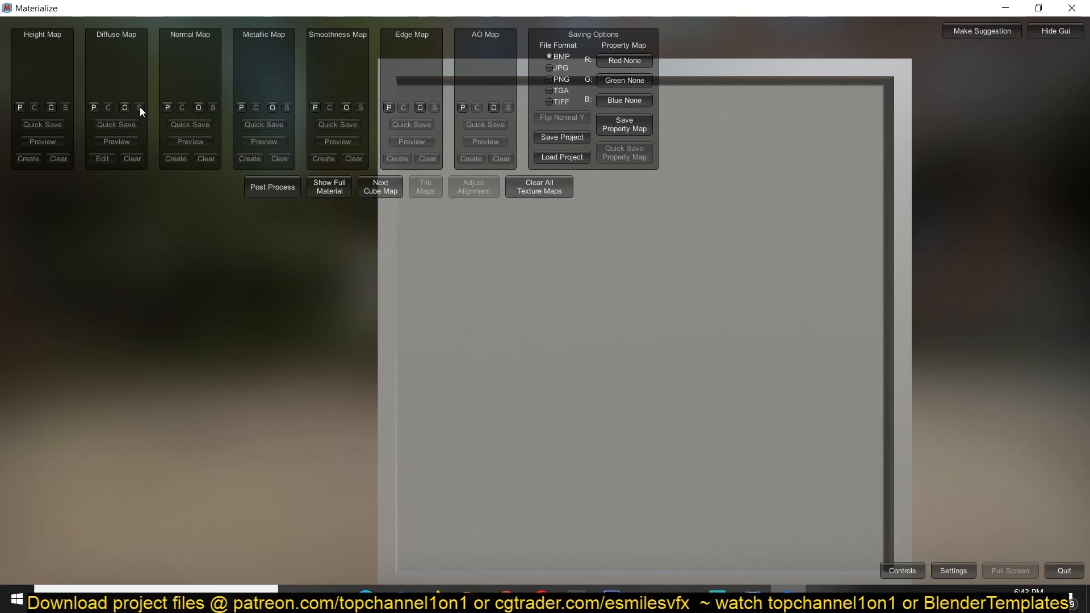
# Show the viewport navigation controls list and rotate the empty preview plane.
pyautogui.click(902, 572)
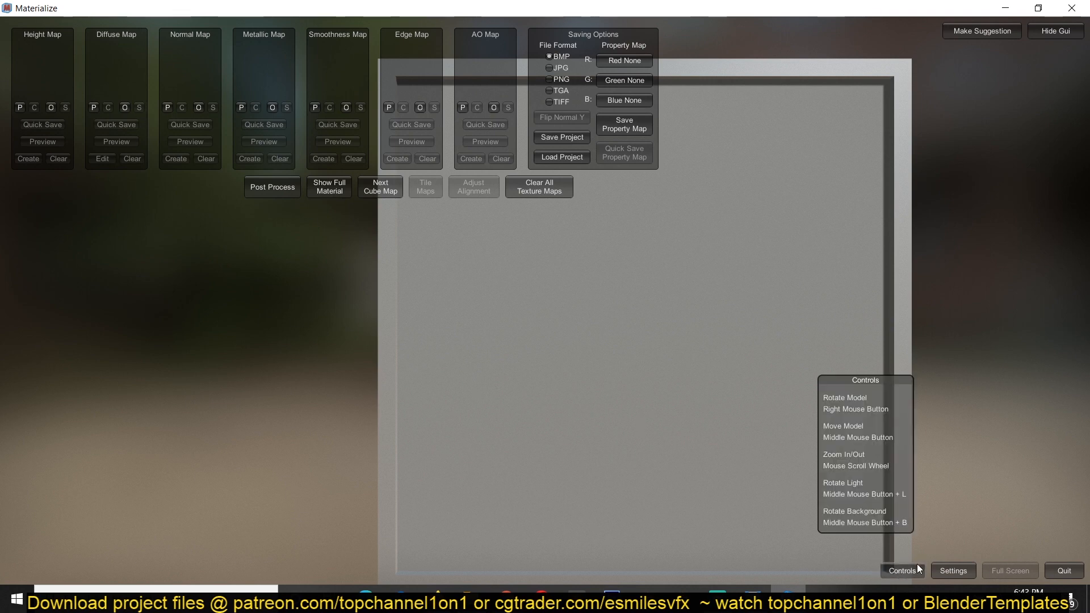
pyautogui.moveTo(867, 441)
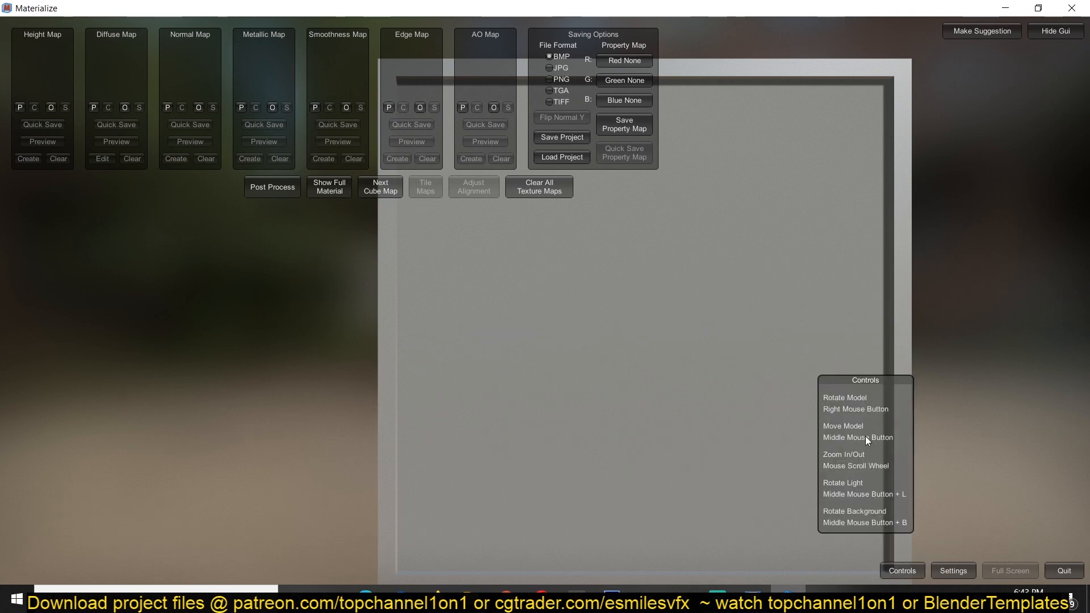
pyautogui.moveTo(543, 333)
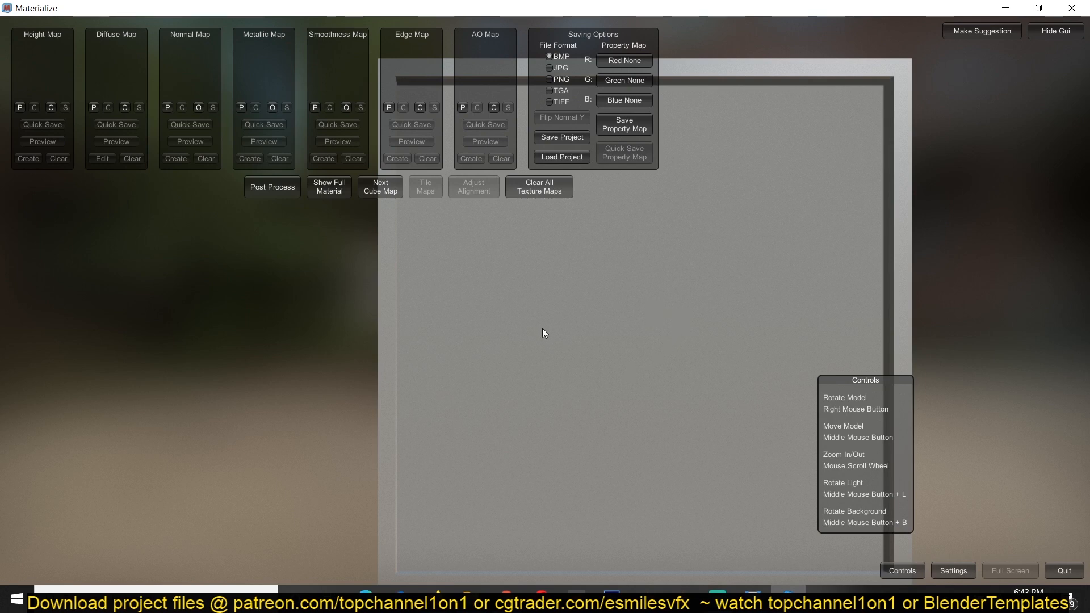
pyautogui.moveTo(544, 332); pyautogui.dragTo(581, 346)
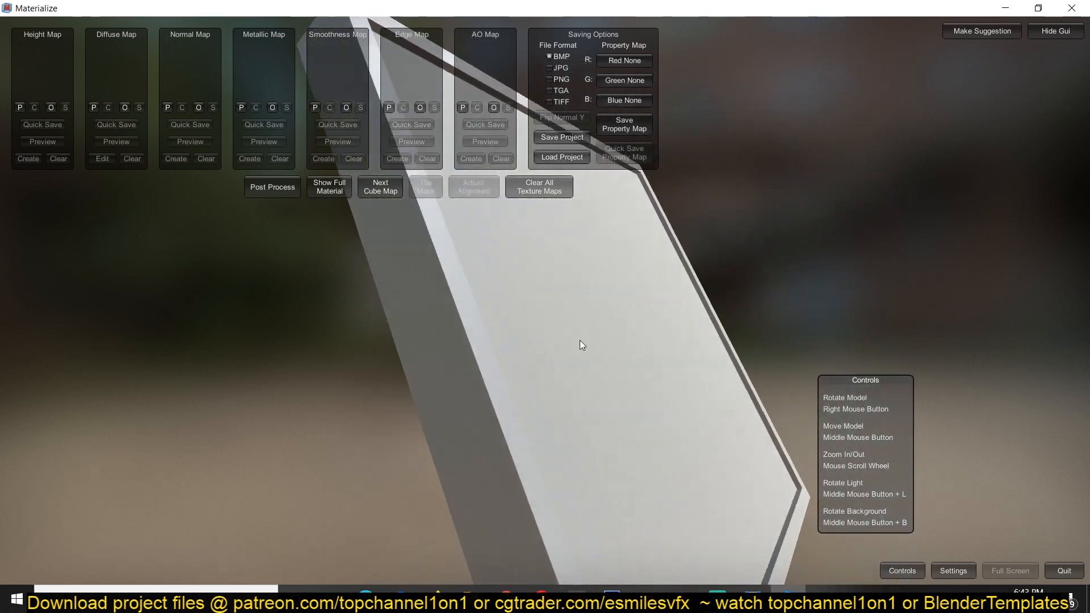
pyautogui.moveTo(581, 345); pyautogui.dragTo(546, 349)
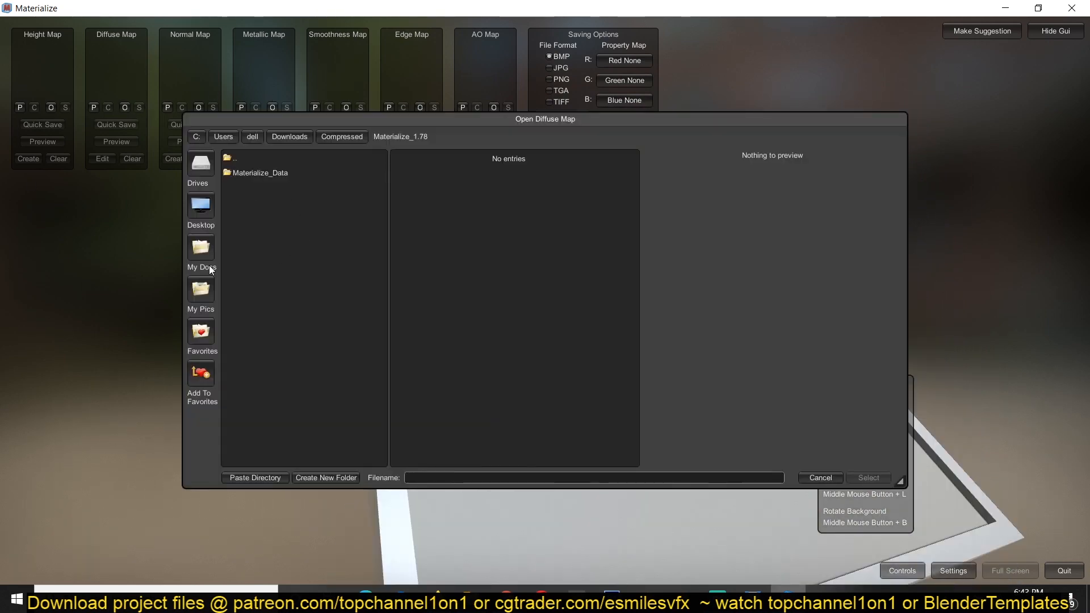
# Load TexturesCom_Sewer0012_1_M.jpg from Downloads as the diffuse map.
pyautogui.click(289, 136)
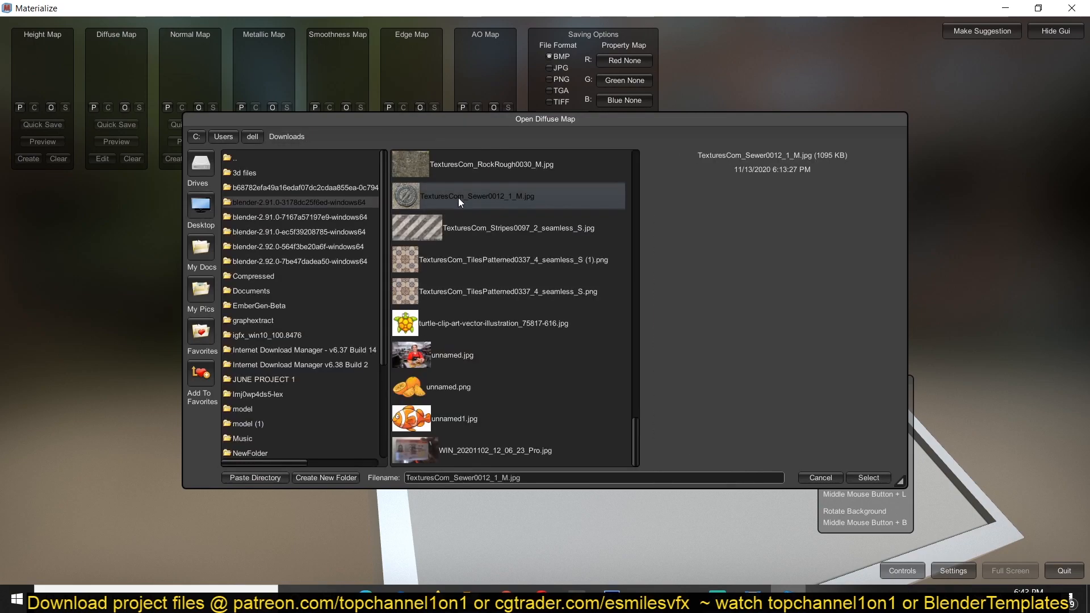
pyautogui.click(868, 478)
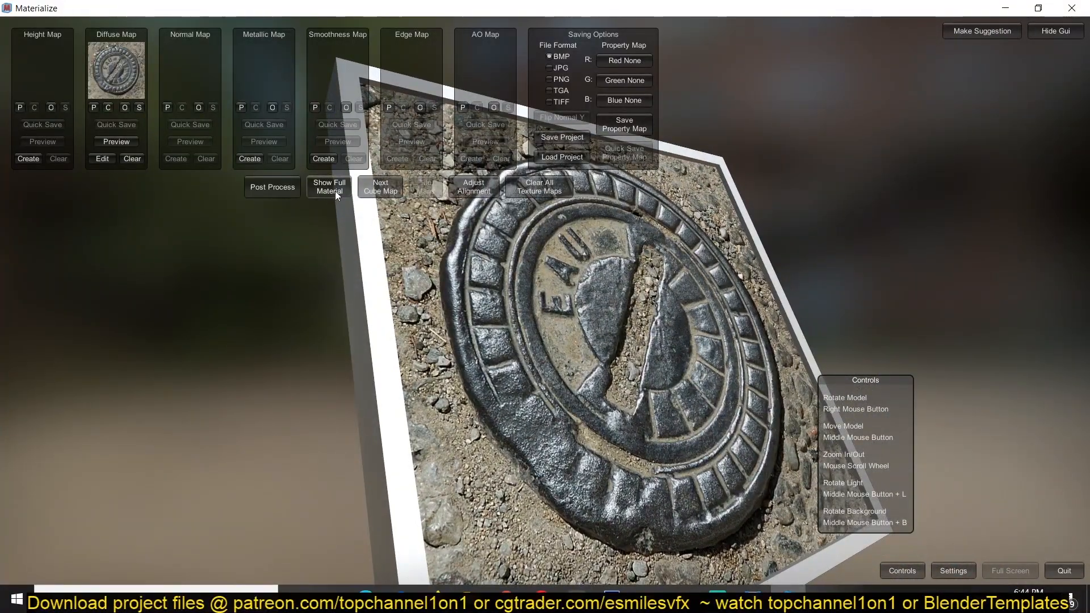
# Show full material settings and preview the manhole texture on a cylinder, then back on the plane.
pyautogui.click(329, 188)
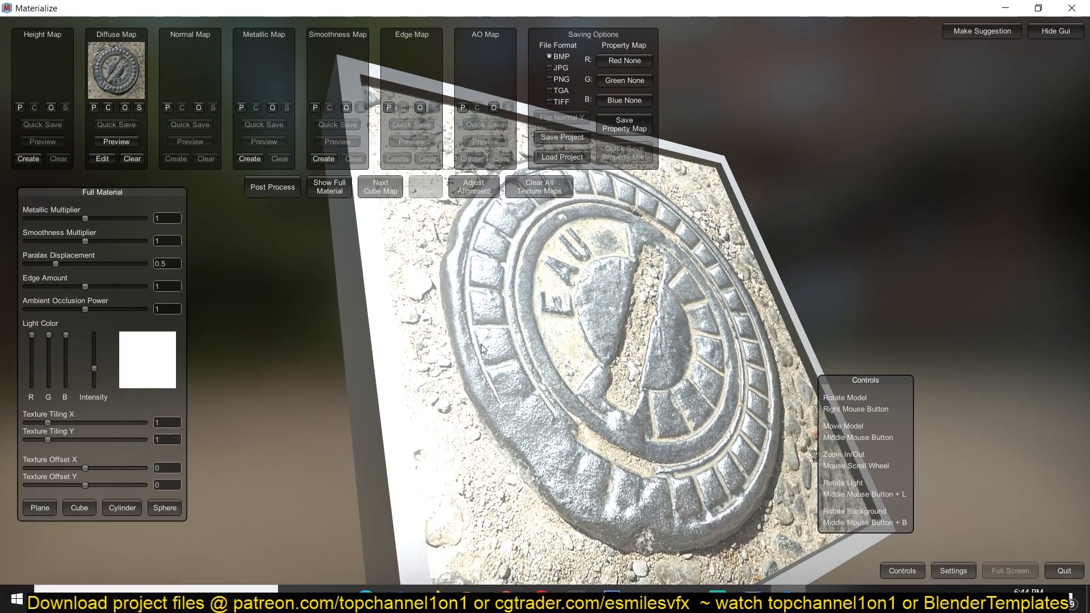
pyautogui.click(78, 508)
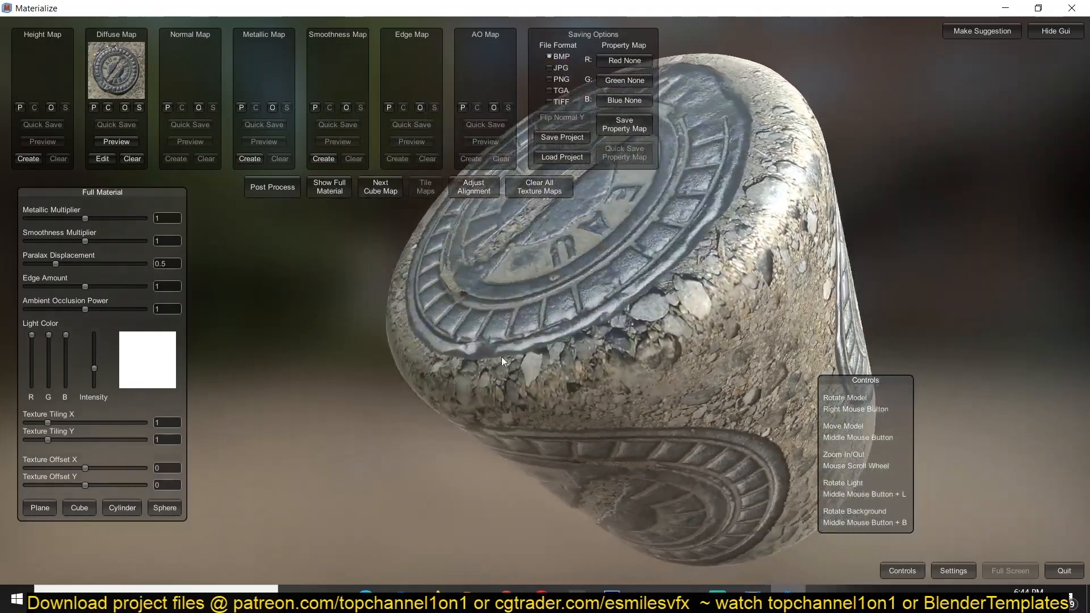
pyautogui.moveTo(502, 361); pyautogui.dragTo(709, 279)
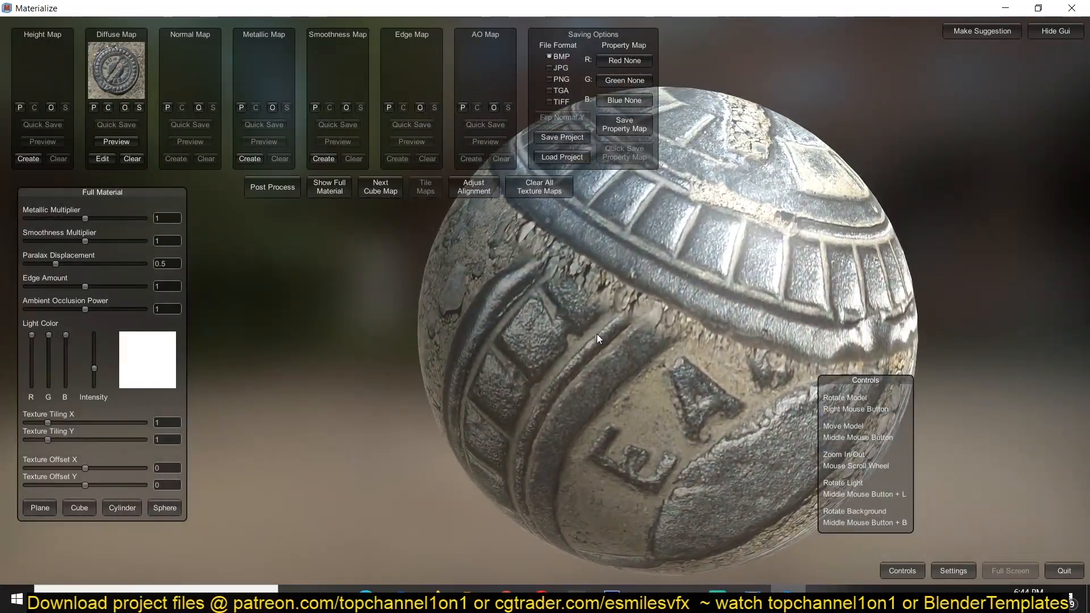
pyautogui.click(78, 508)
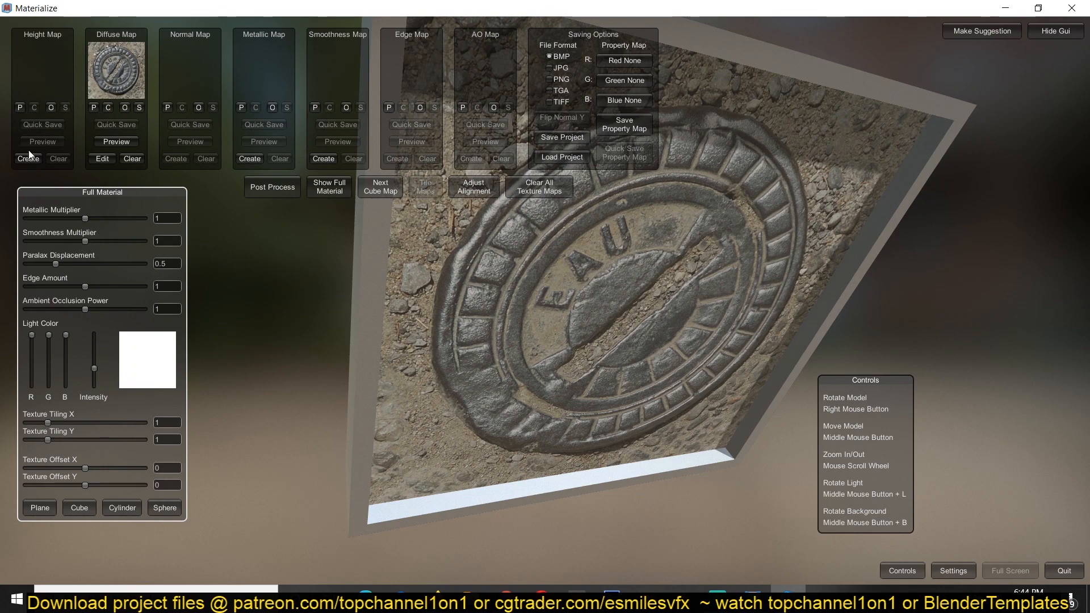
pyautogui.moveTo(444, 65)
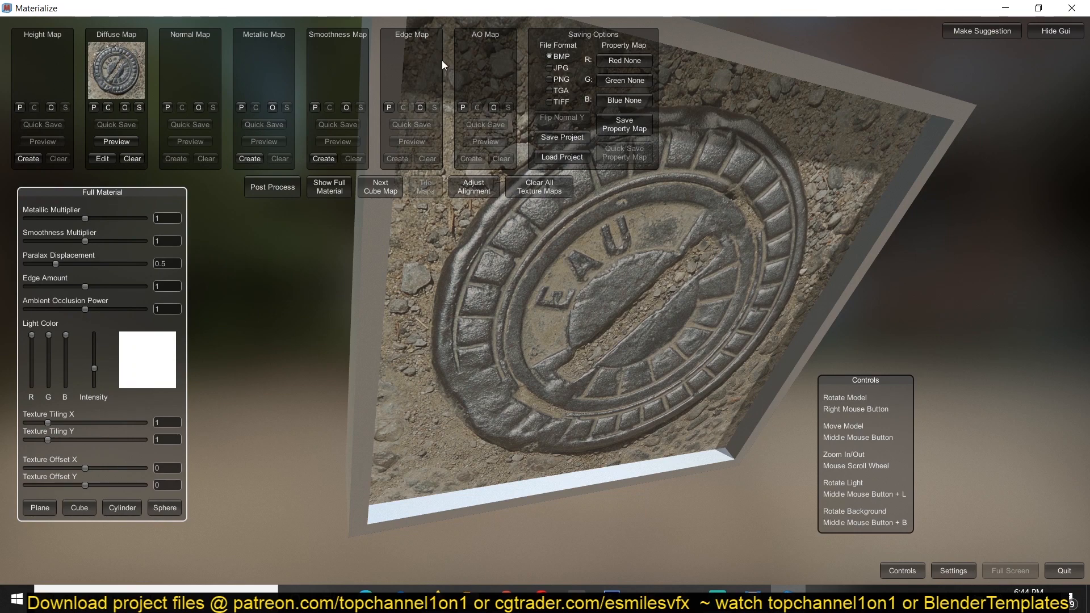
pyautogui.moveTo(410, 57)
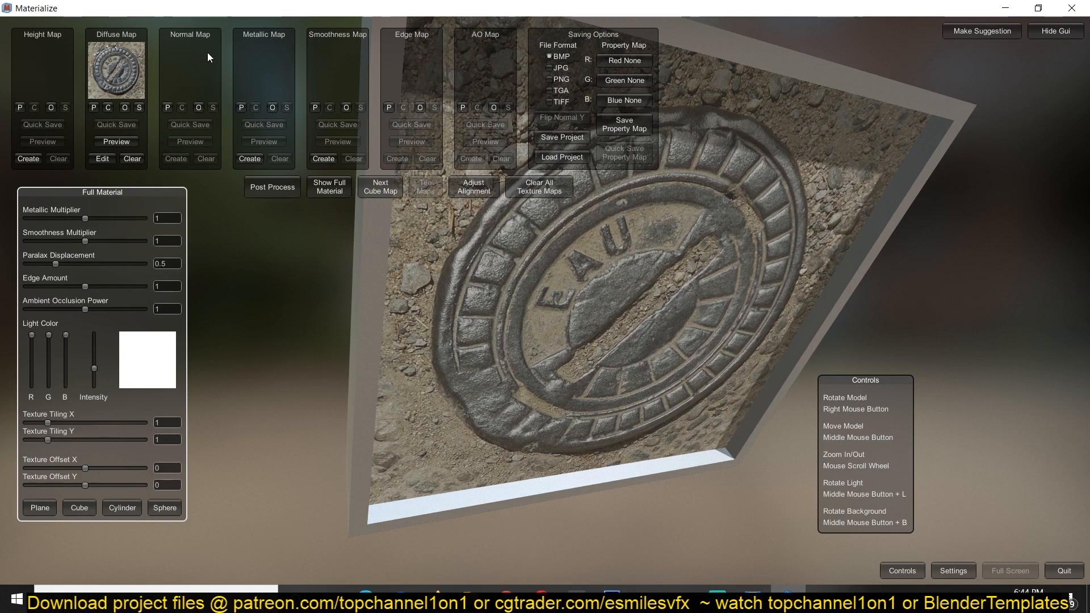
pyautogui.moveTo(180, 138)
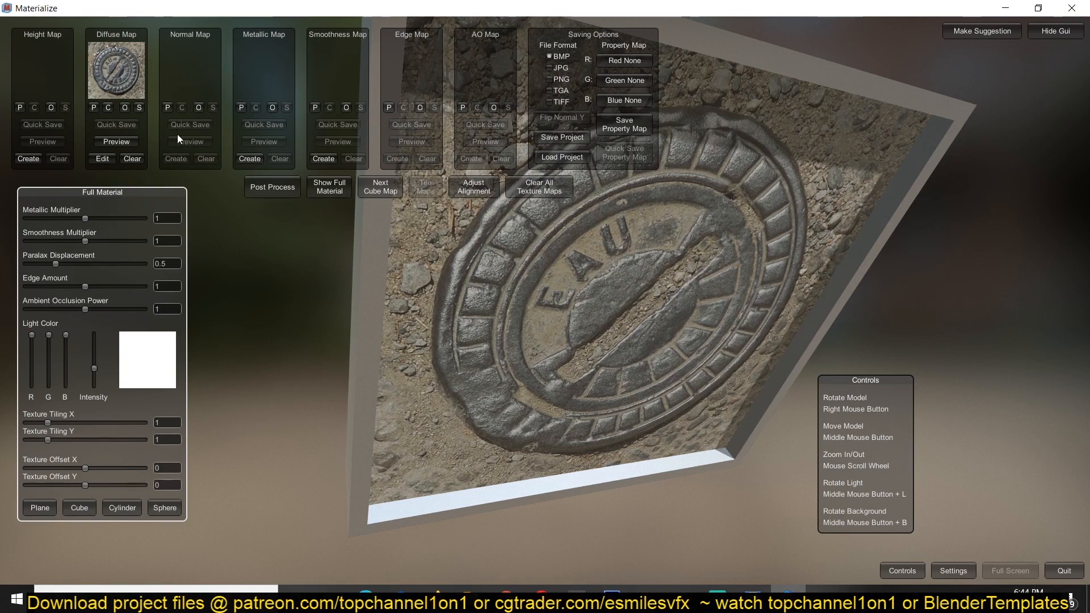
pyautogui.moveTo(39, 76)
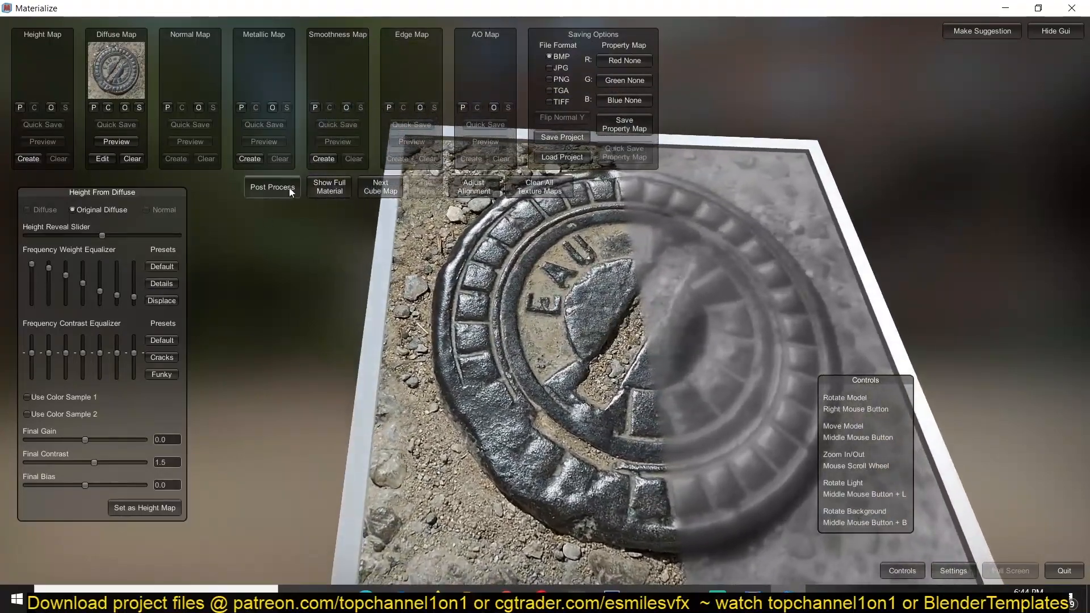
# Accept the generated height map and adjust how much of the height preview is revealed.
pyautogui.click(329, 187)
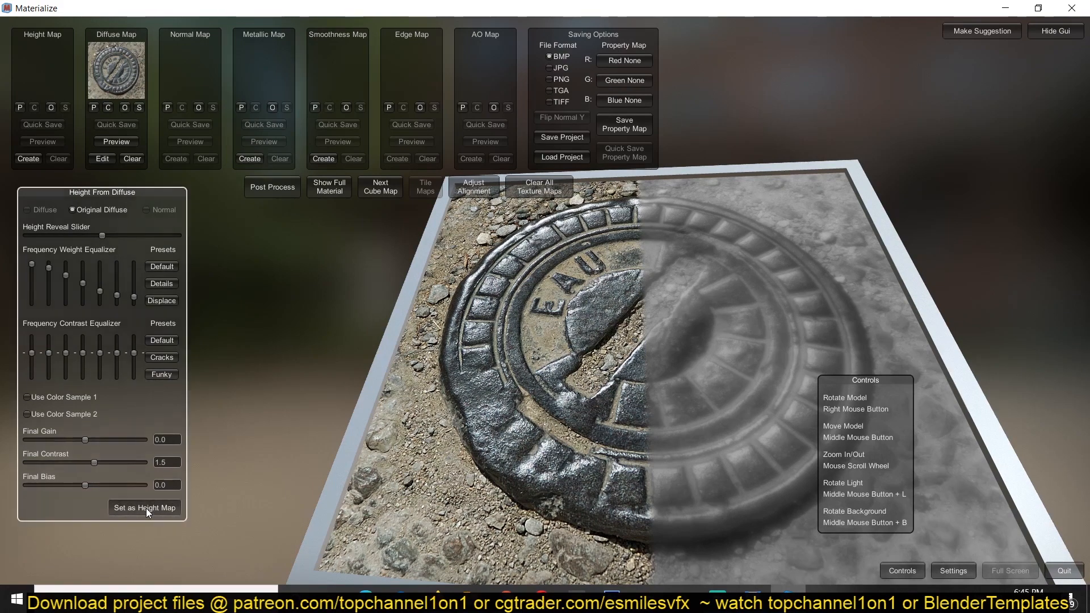
pyautogui.click(144, 507)
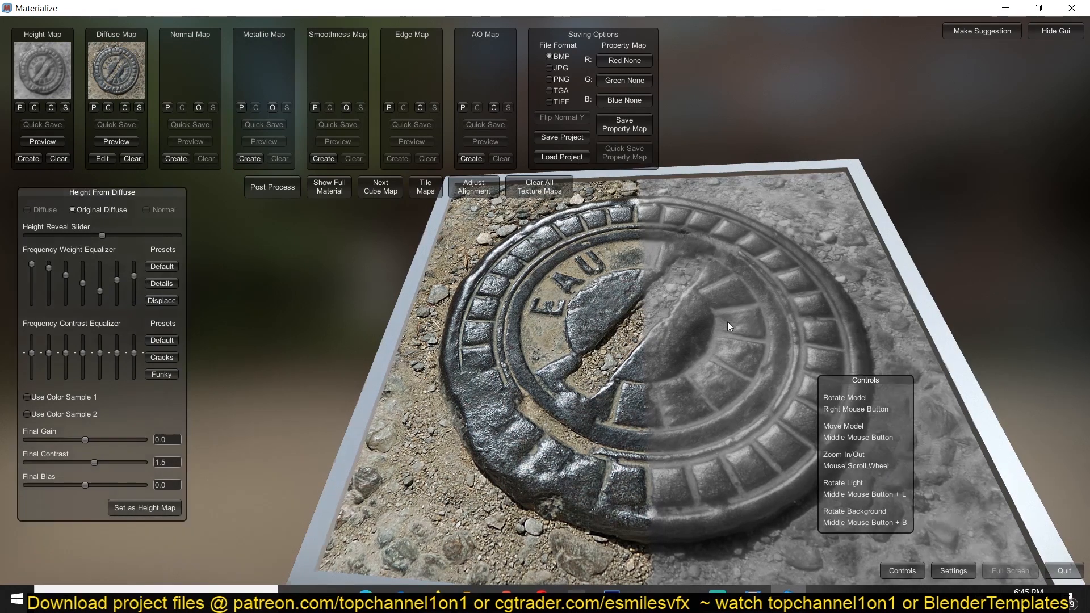
pyautogui.moveTo(102, 235); pyautogui.dragTo(75, 235)
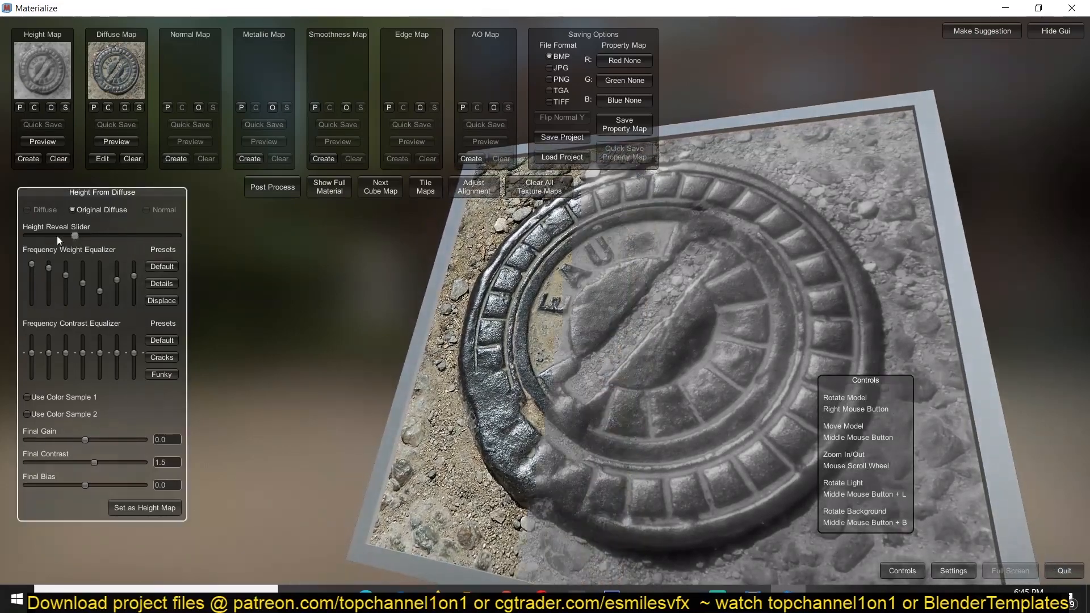
pyautogui.moveTo(75, 235); pyautogui.dragTo(88, 235)
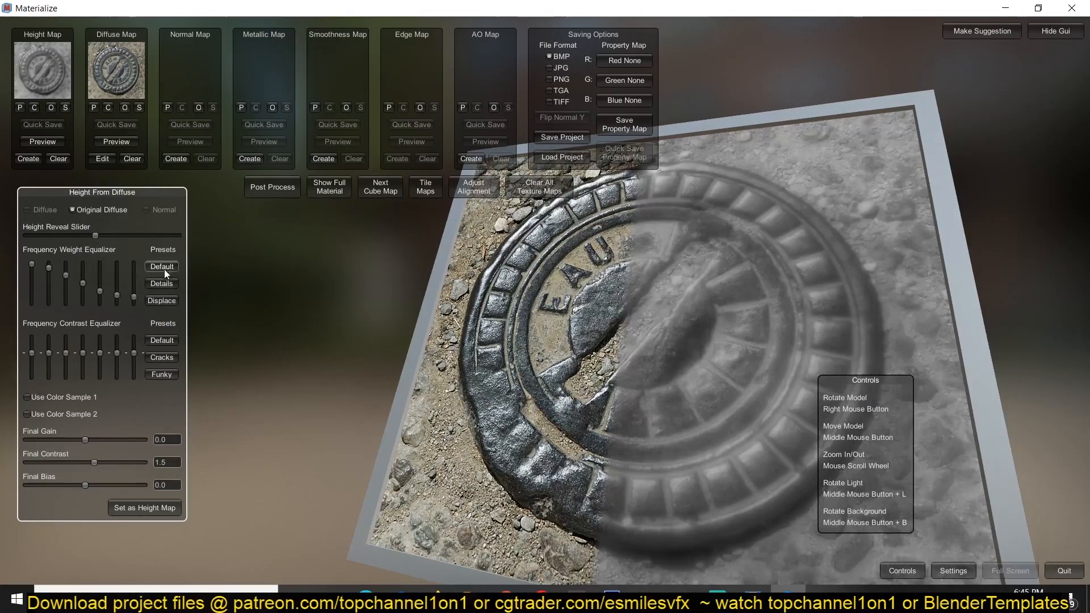
# Reset frequency presets to Default and raise the height map's final gain, contrast and bias.
pyautogui.click(161, 300)
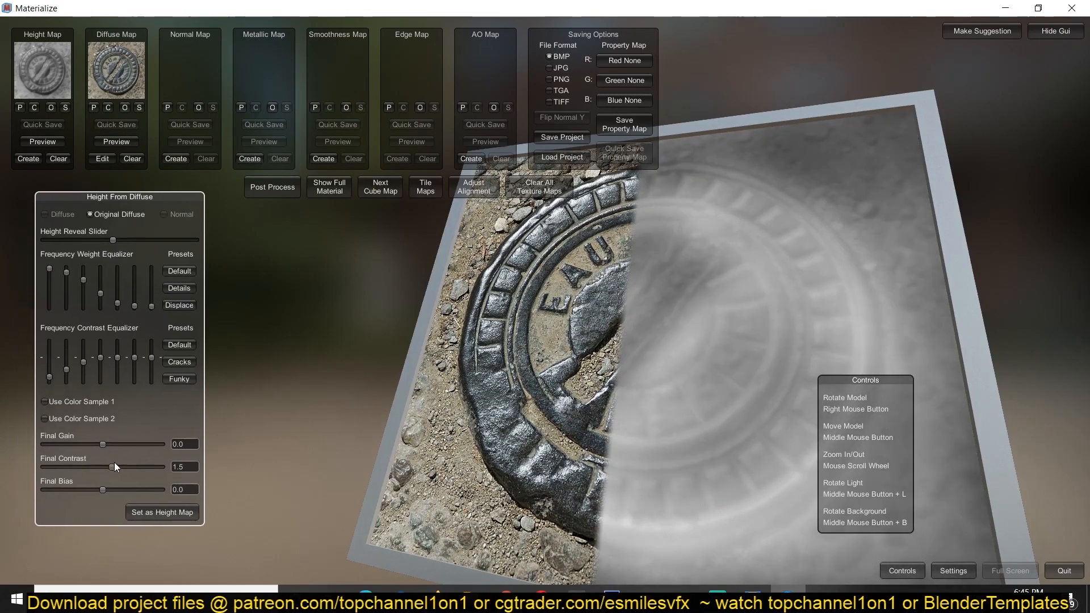
pyautogui.moveTo(104, 467); pyautogui.dragTo(118, 467)
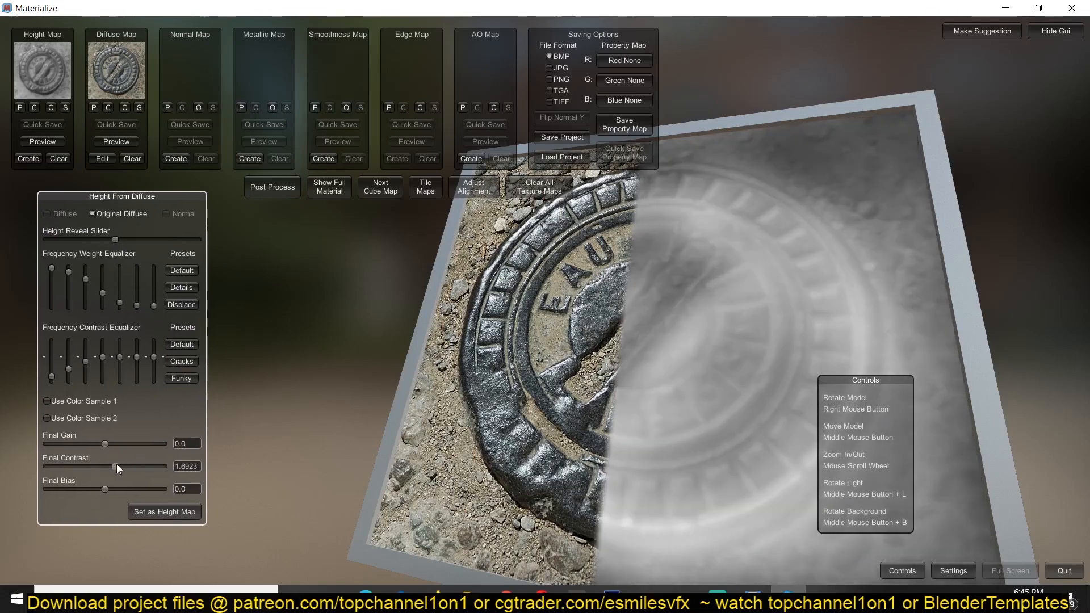
pyautogui.click(180, 344)
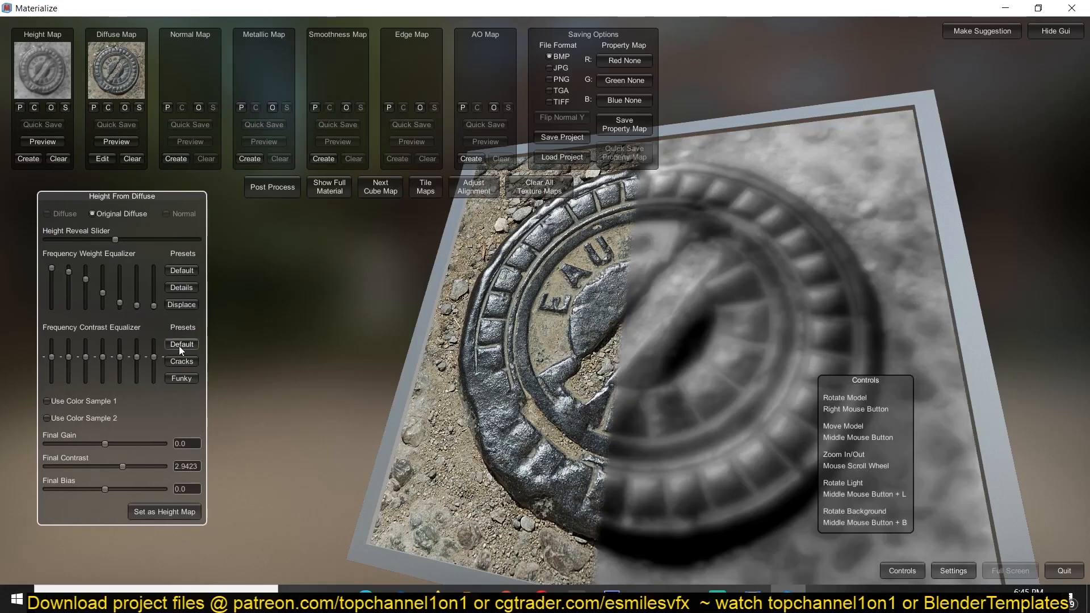
pyautogui.moveTo(124, 467); pyautogui.dragTo(134, 467)
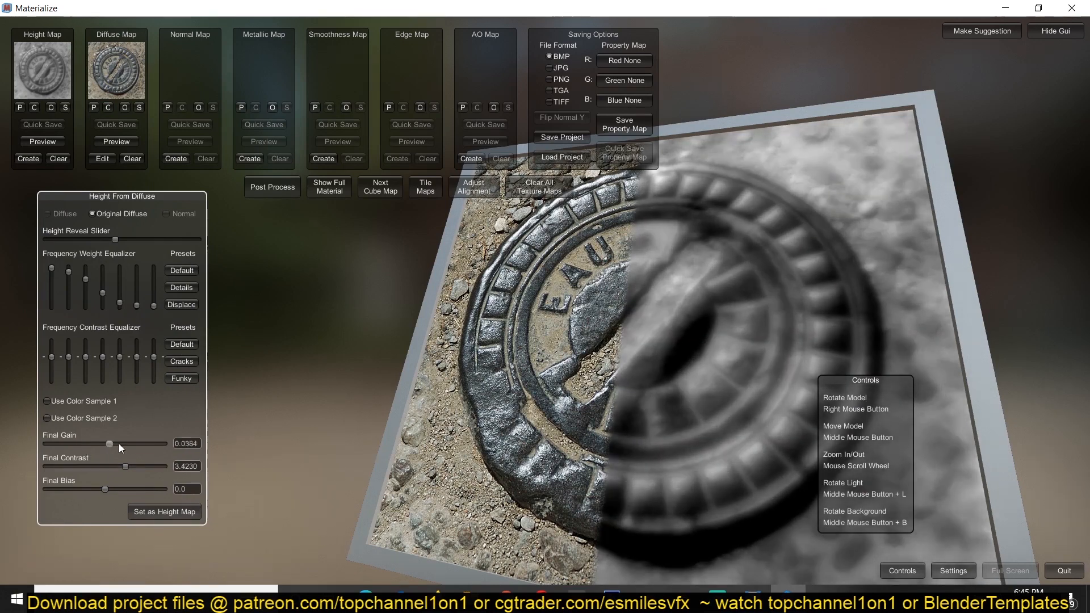
pyautogui.moveTo(108, 444); pyautogui.dragTo(143, 444)
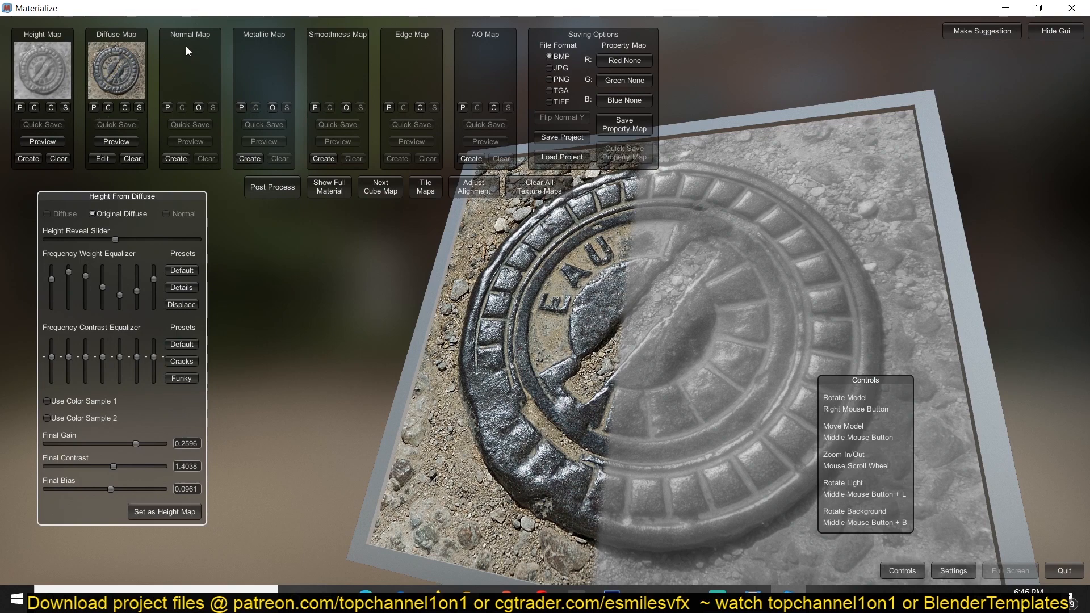
pyautogui.moveTo(41, 125)
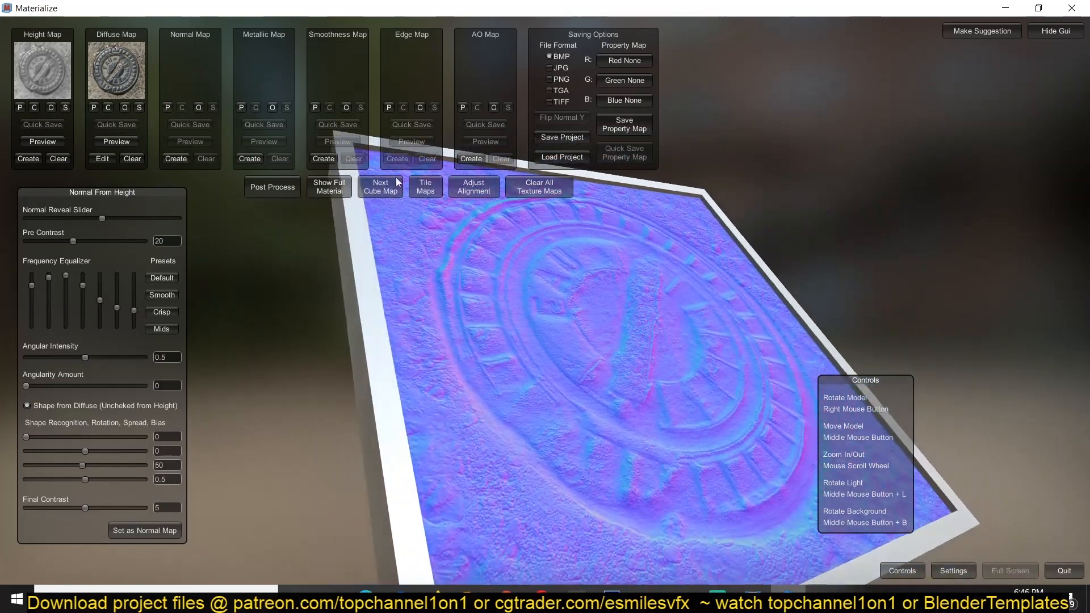
# Set the generated result as the normal map and clear the height map slot.
pyautogui.click(144, 531)
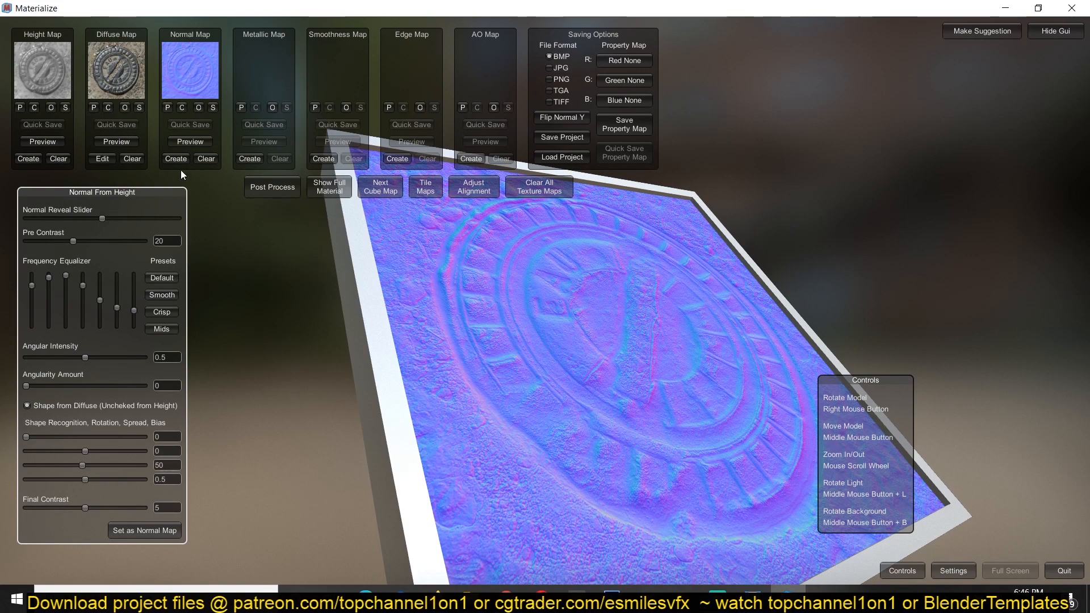
pyautogui.moveTo(193, 349)
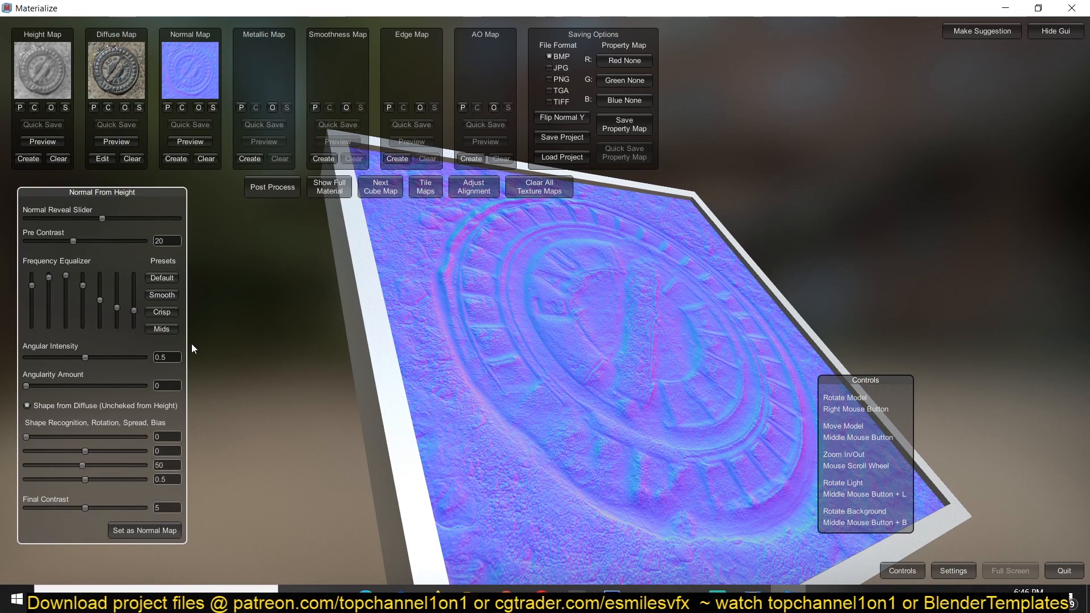
pyautogui.click(329, 186)
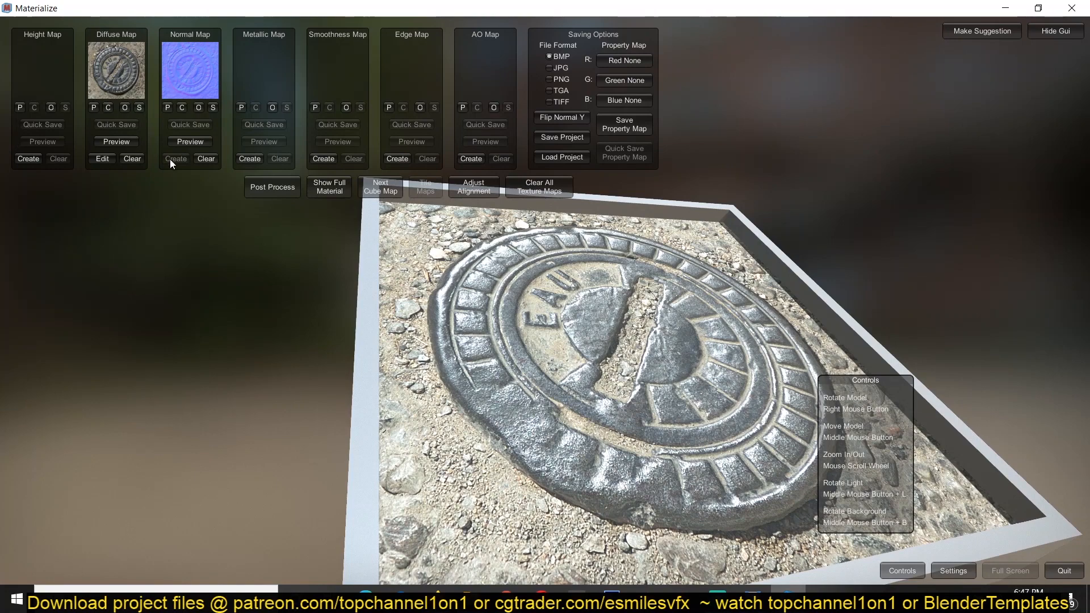
pyautogui.moveTo(321, 255)
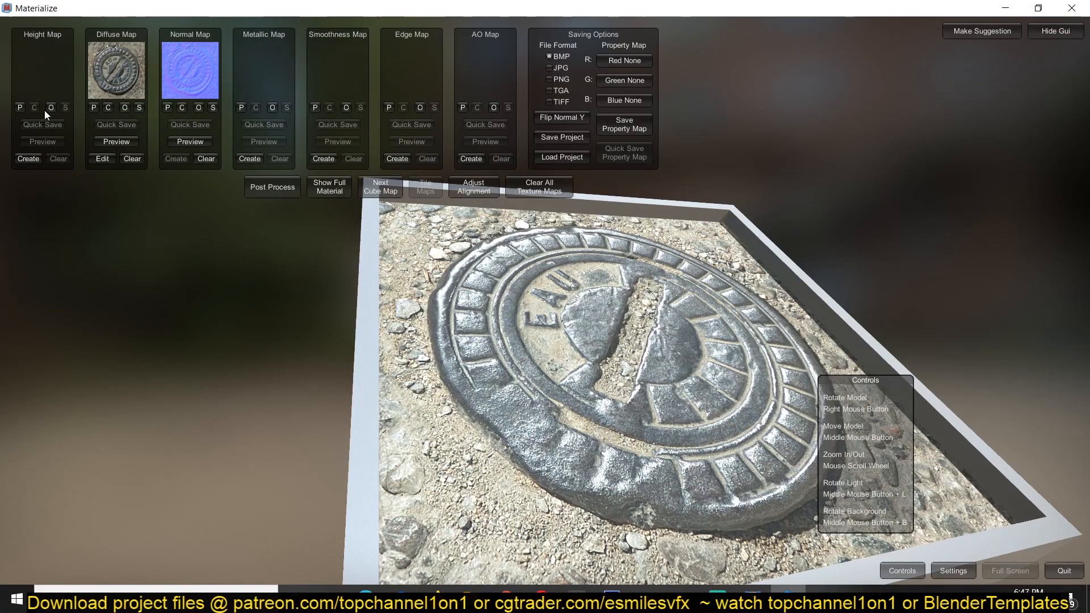
# Start creating a new height map from the diffuse image in Height From Diffuse.
pyautogui.click(28, 159)
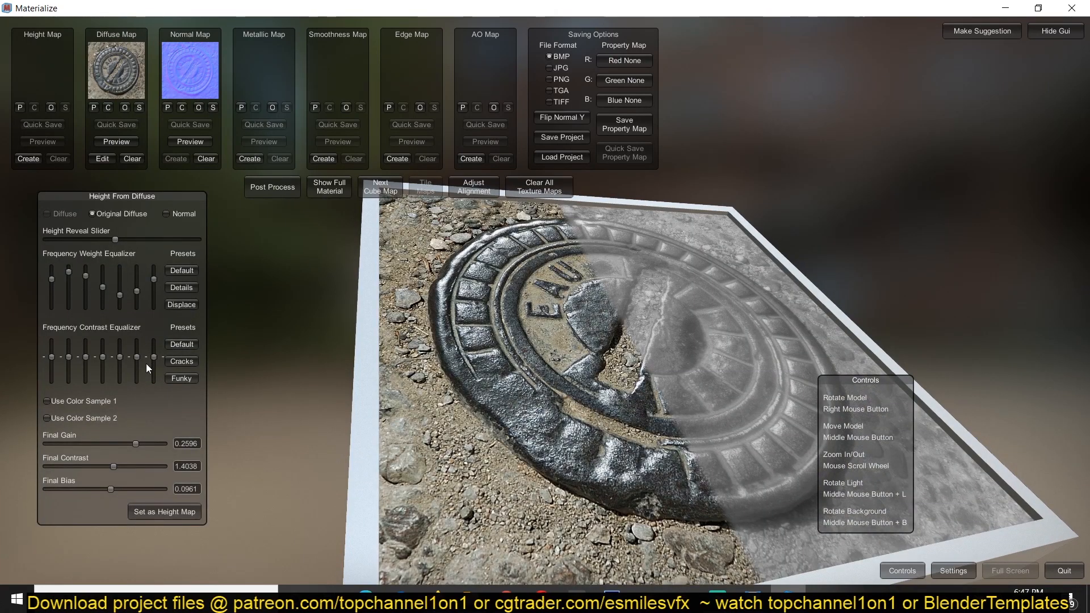
pyautogui.moveTo(108, 471)
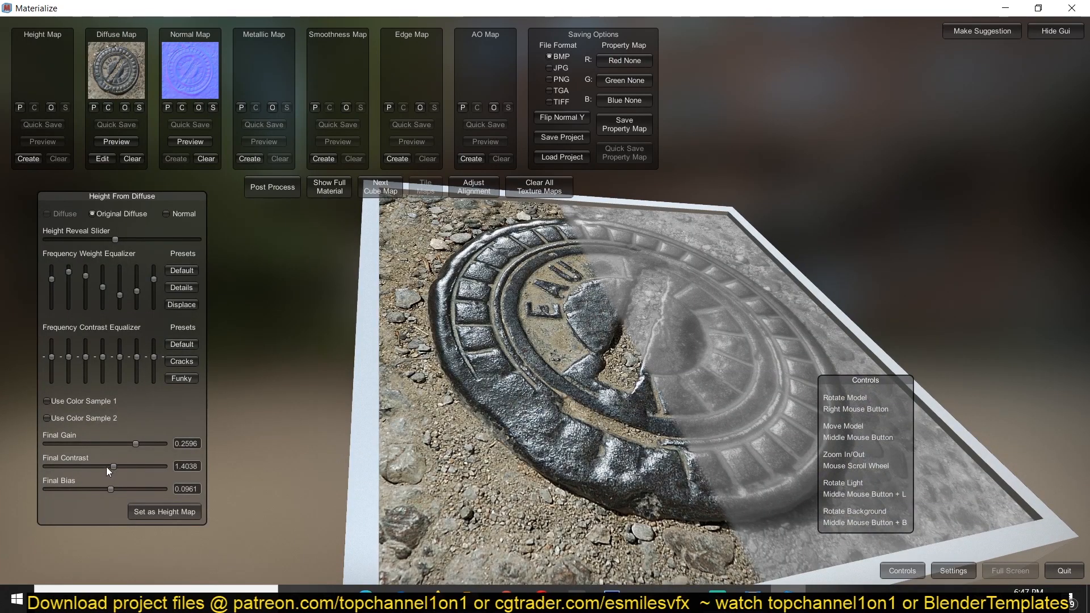
# Drag Final Contrast below zero to about -1.634, inverting the height relief.
pyautogui.moveTo(112, 467); pyautogui.dragTo(95, 467)
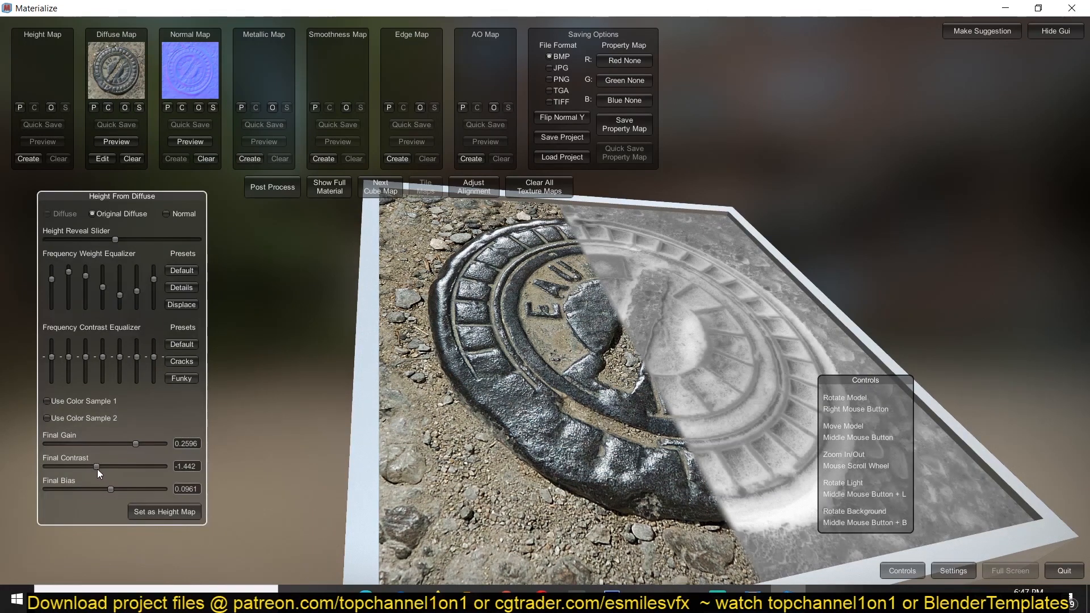
pyautogui.moveTo(96, 465); pyautogui.dragTo(101, 471)
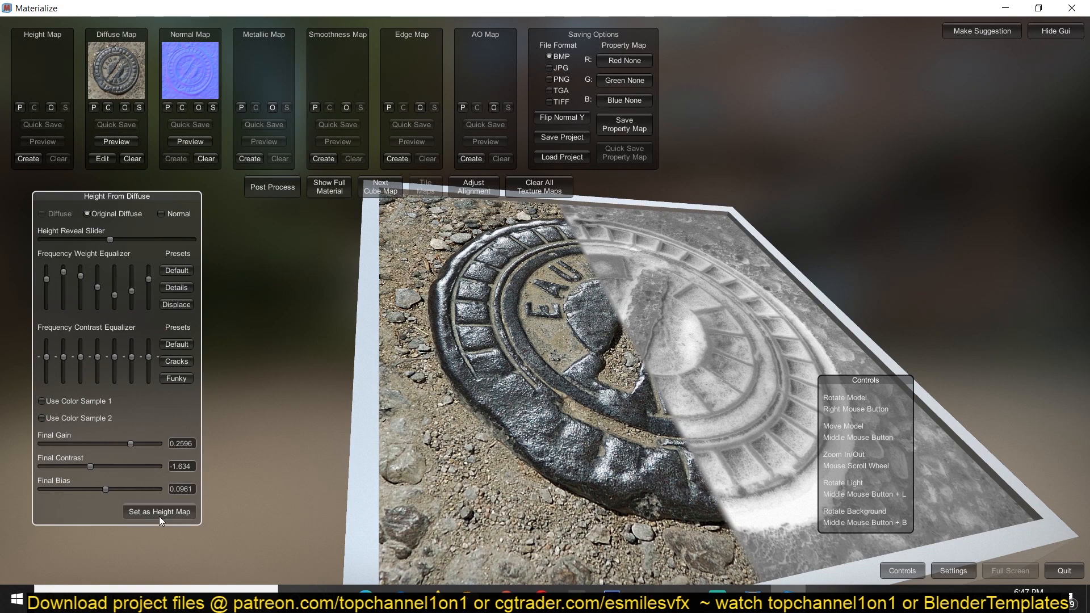
# Set the inverted result as height map and generate a normal map, tweaking its angular intensity.
pyautogui.click(159, 512)
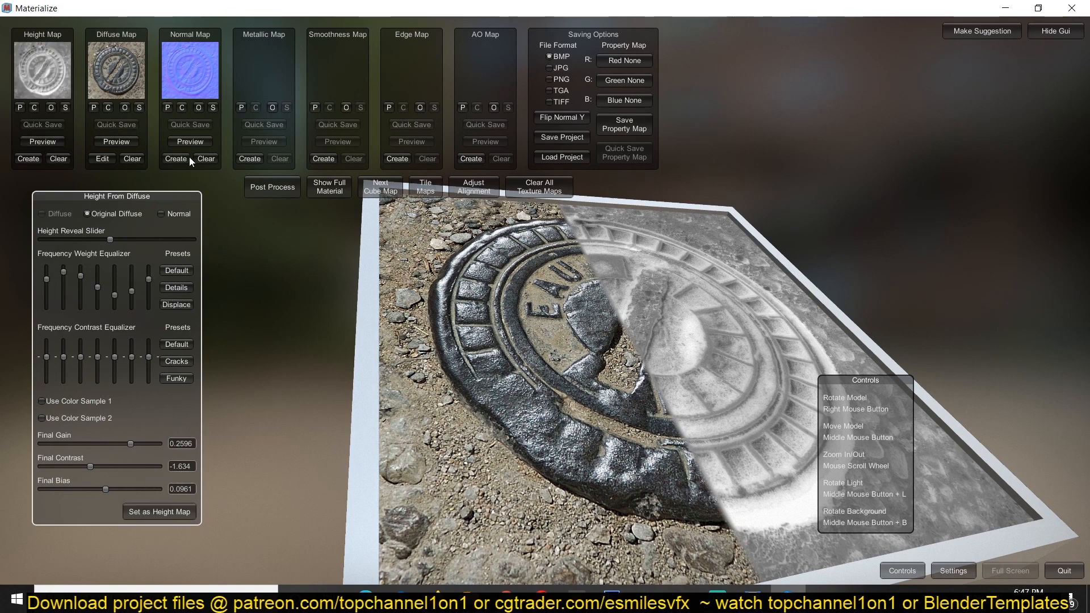
pyautogui.click(175, 159)
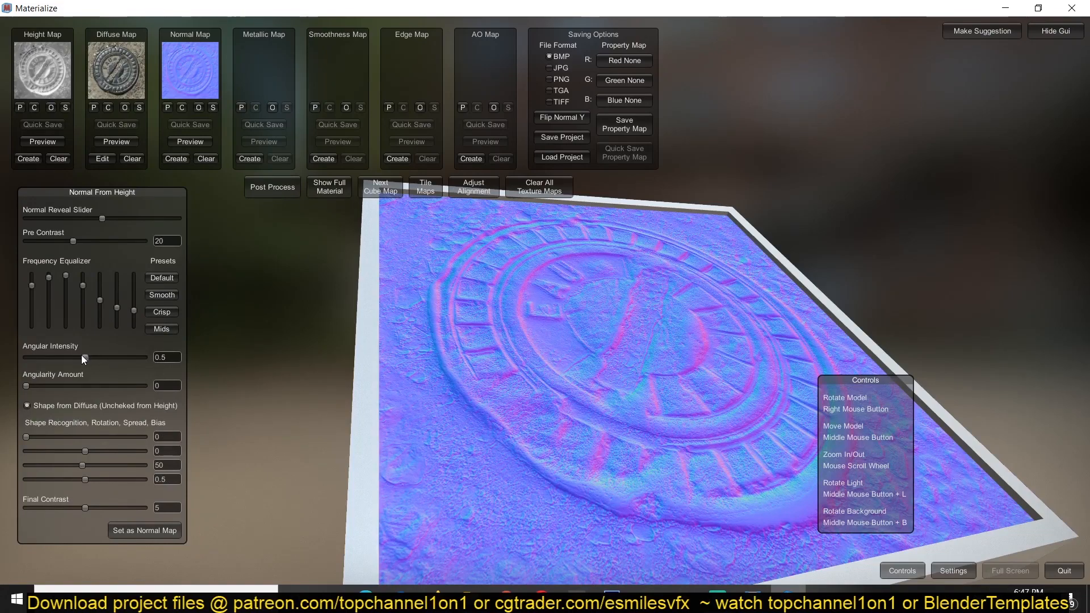
pyautogui.moveTo(82, 358); pyautogui.dragTo(76, 358)
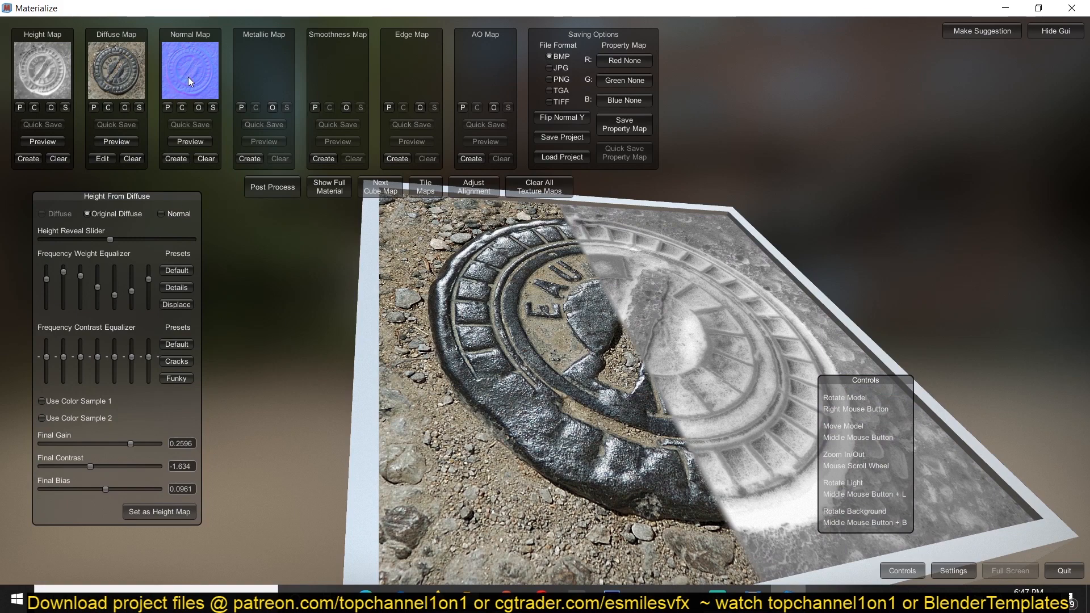
# Switch the height source to Normal, raise Sample Spread to about 93, and set it as the height map.
pyautogui.click(165, 214)
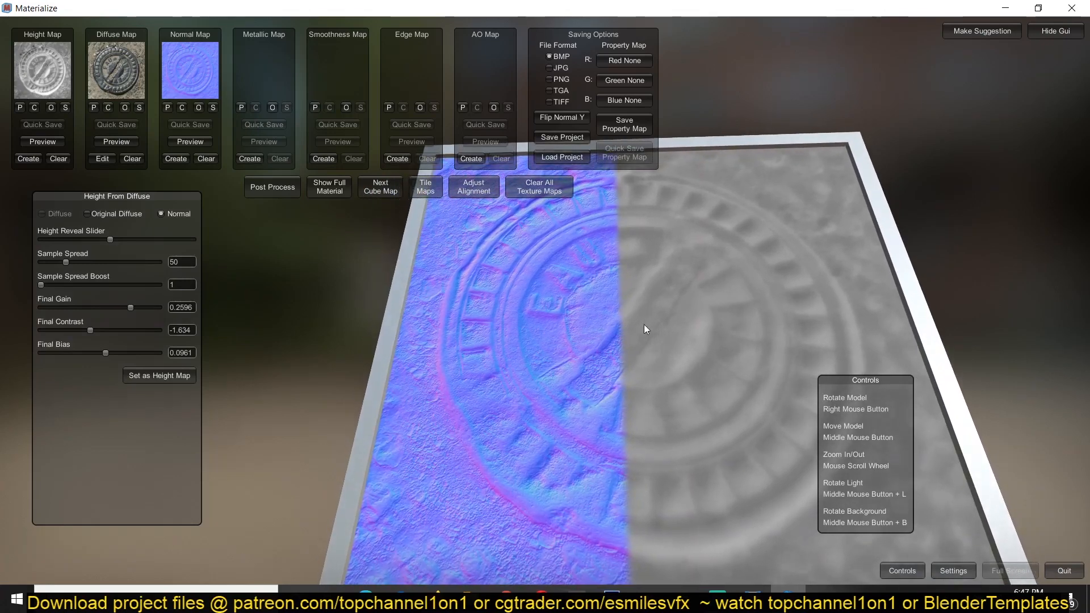
pyautogui.moveTo(105, 239); pyautogui.dragTo(128, 240)
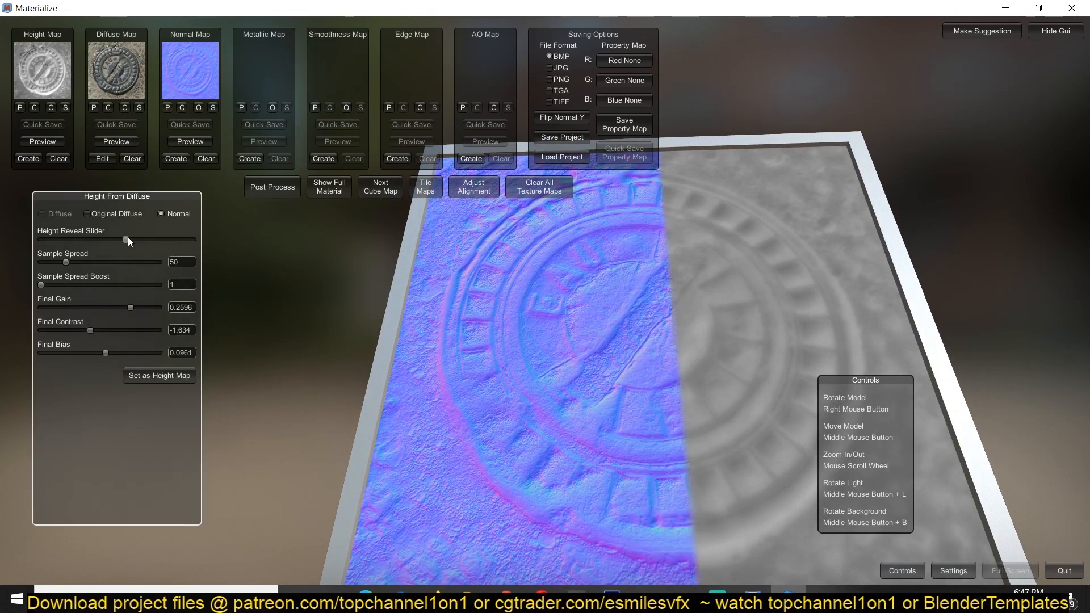
pyautogui.moveTo(66, 262); pyautogui.dragTo(92, 262)
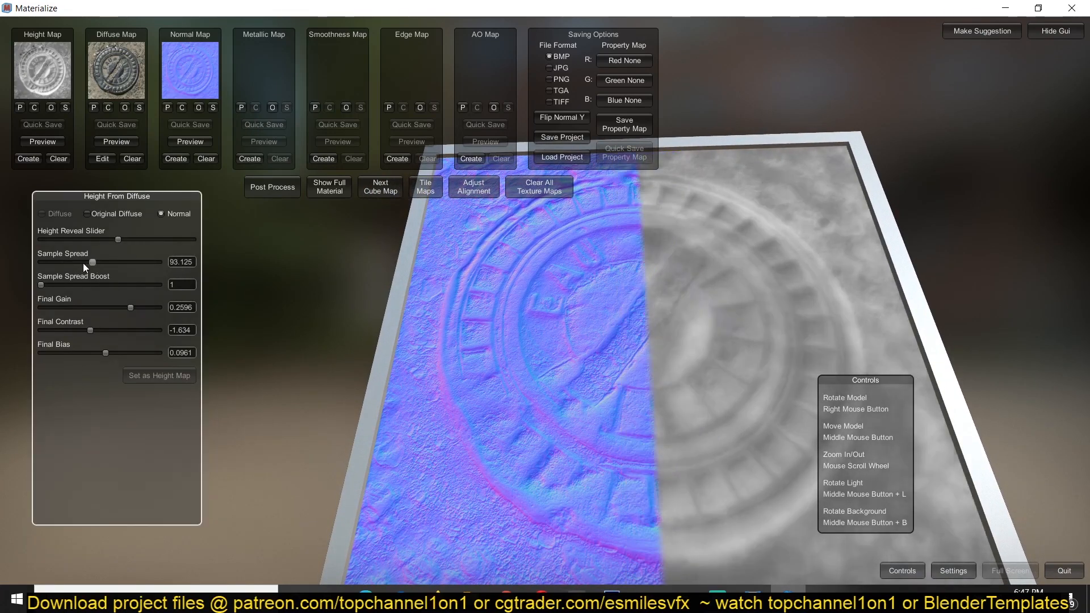
pyautogui.moveTo(92, 262); pyautogui.dragTo(81, 262)
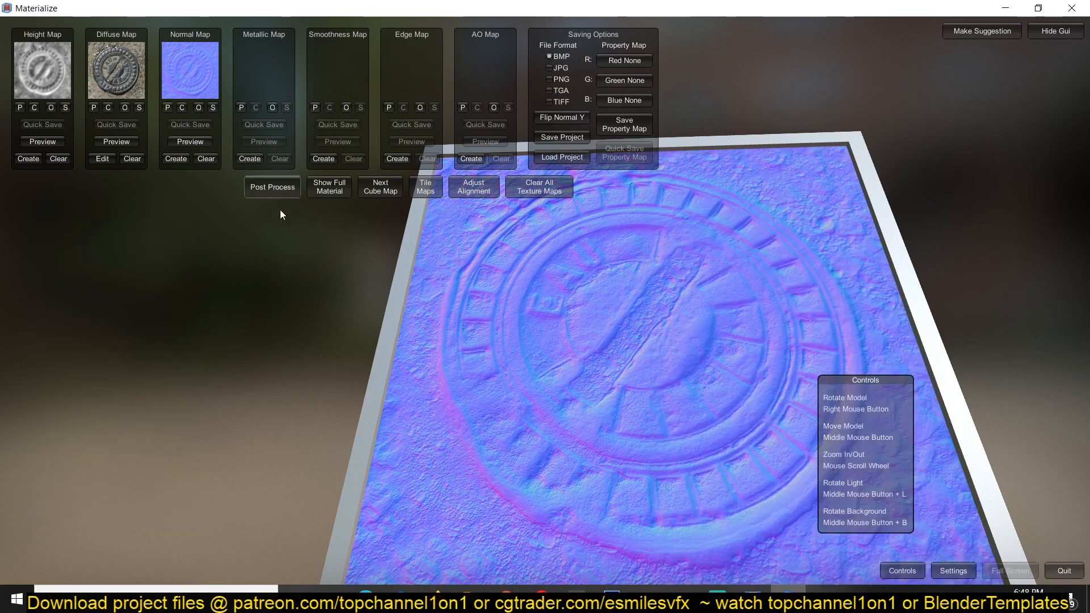
# Create the metallic map from the diffuse and pull Final Contrast down to a negative value.
pyautogui.click(328, 186)
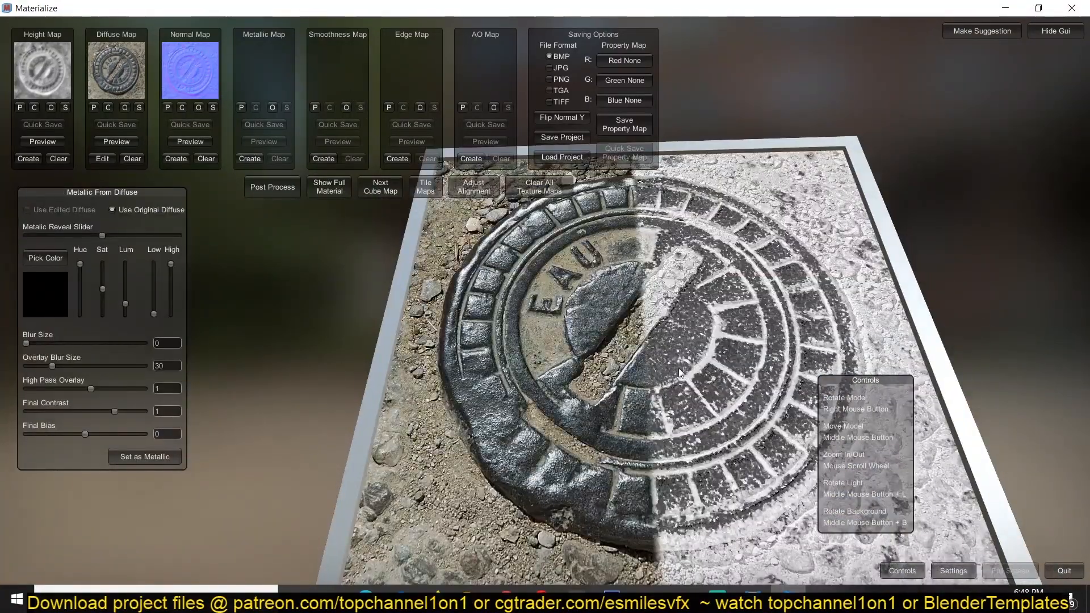
pyautogui.moveTo(681, 372); pyautogui.dragTo(764, 309)
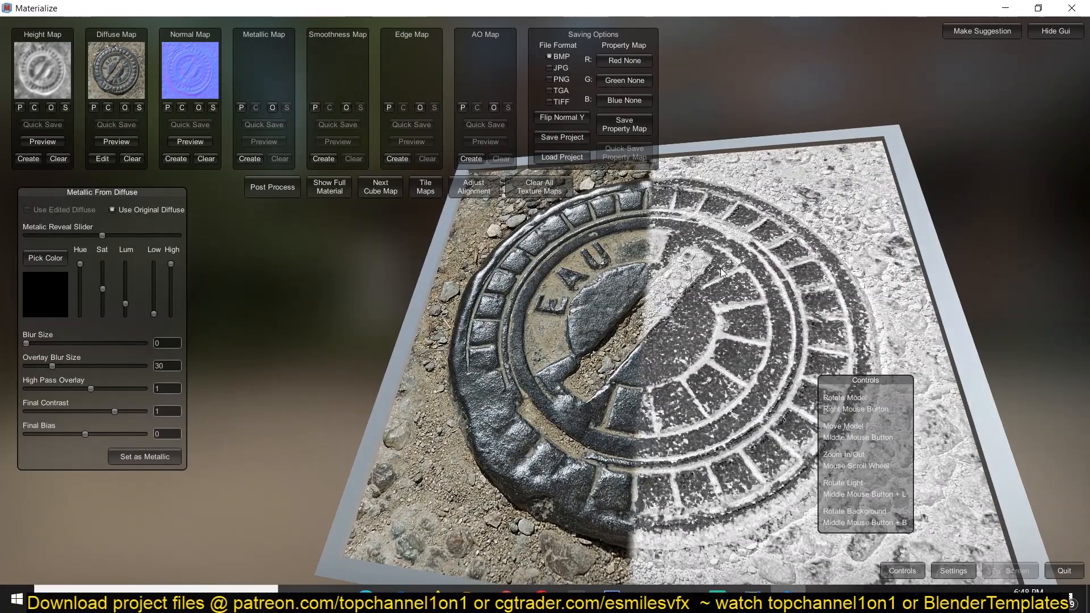
pyautogui.moveTo(745, 299)
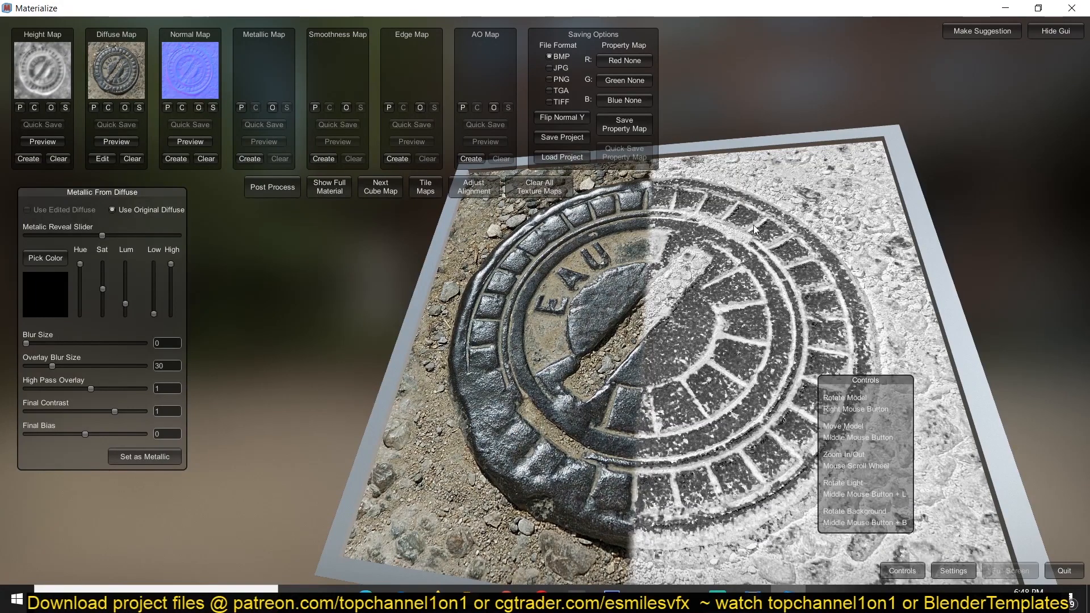
pyautogui.moveTo(75, 415)
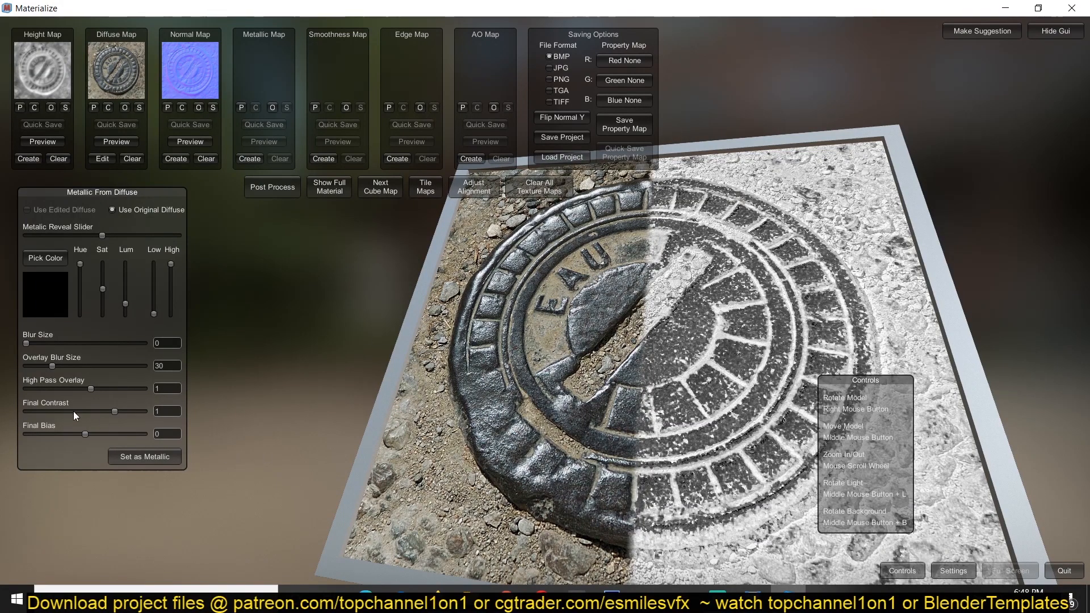
pyautogui.moveTo(119, 411); pyautogui.dragTo(114, 411)
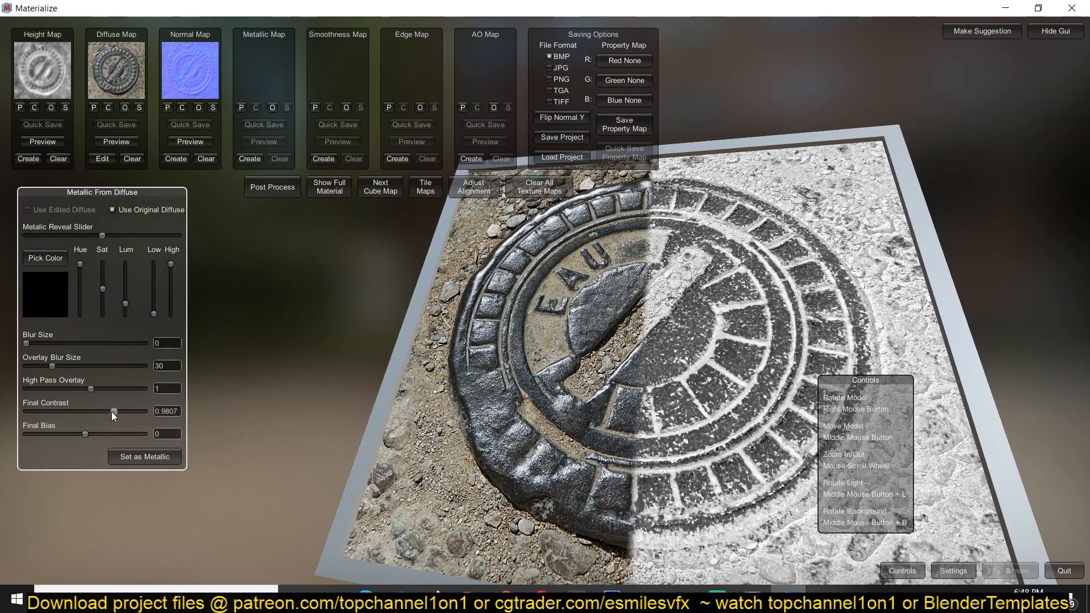
pyautogui.moveTo(112, 411); pyautogui.dragTo(32, 417)
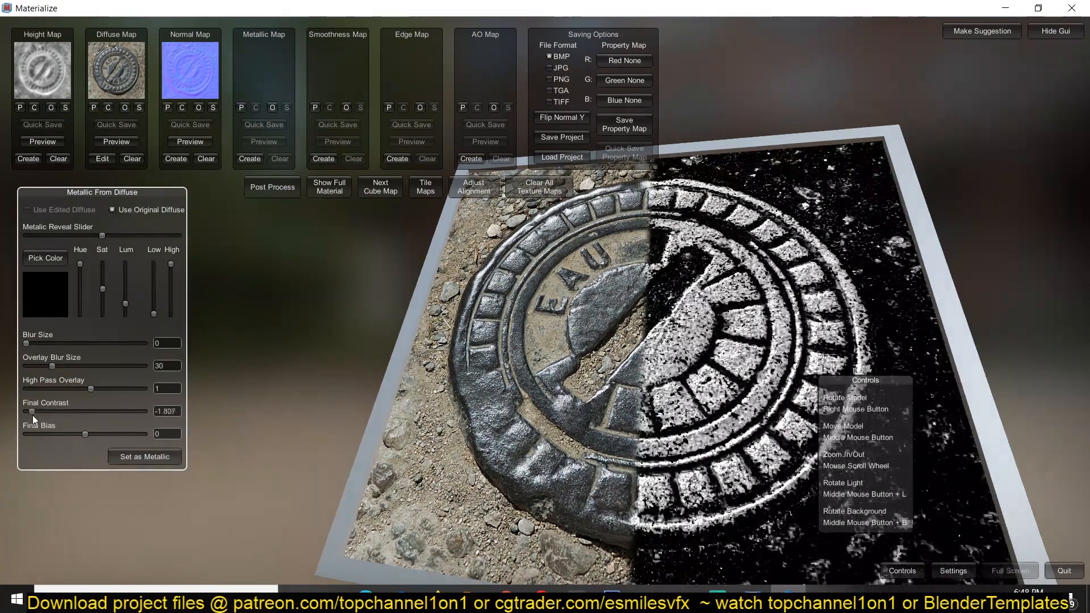
pyautogui.moveTo(32, 417); pyautogui.dragTo(42, 417)
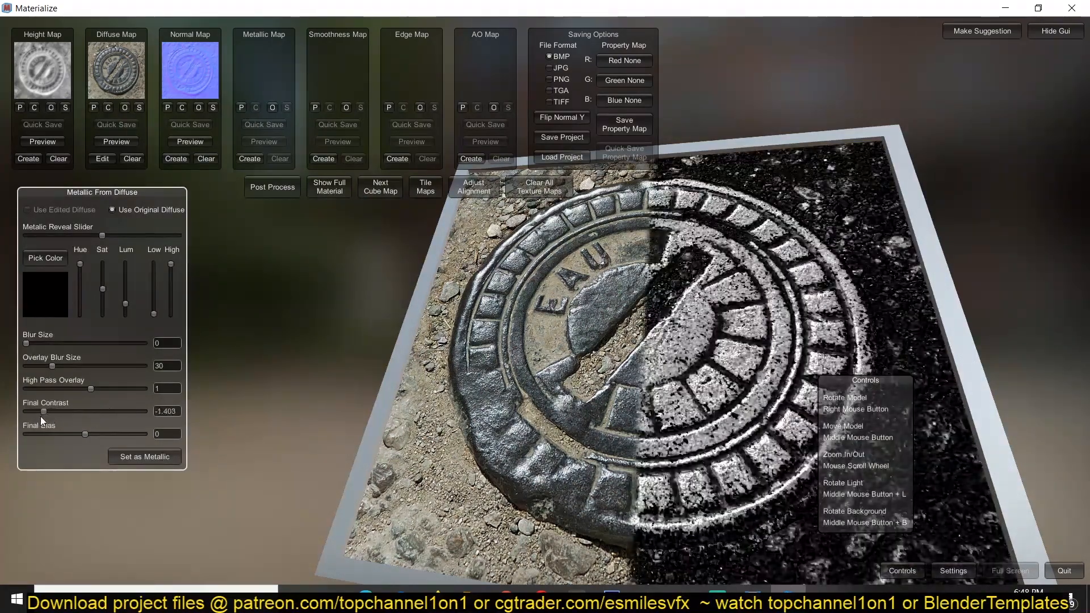
pyautogui.moveTo(42, 411); pyautogui.dragTo(46, 411)
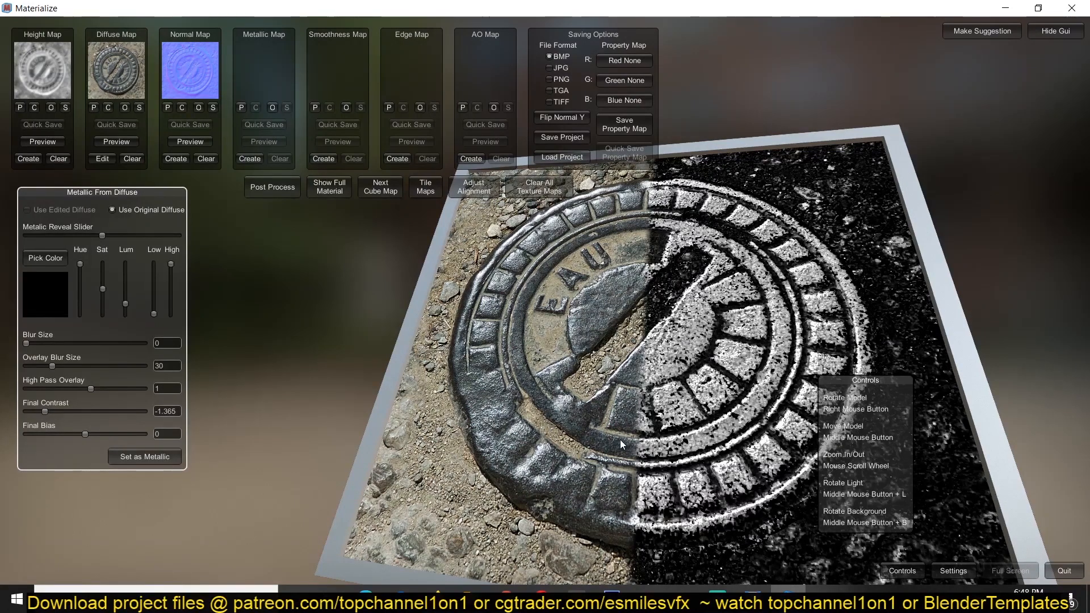
pyautogui.moveTo(33, 349)
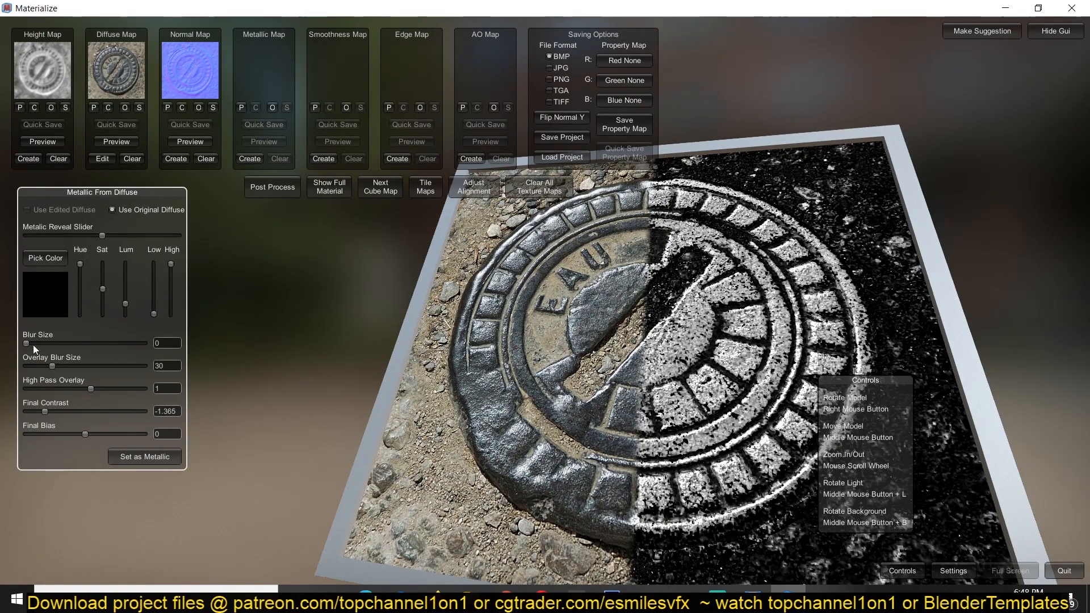
# Raise the metallic blur to 10 and set the result as the metallic map.
pyautogui.moveTo(26, 343); pyautogui.dragTo(35, 343)
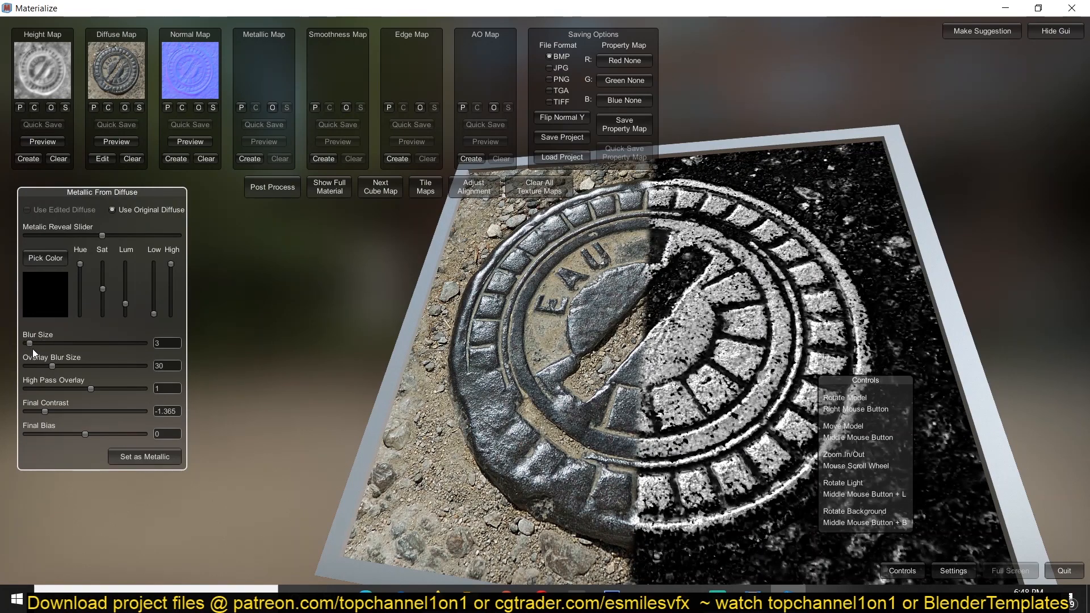
pyautogui.moveTo(30, 343); pyautogui.dragTo(53, 343)
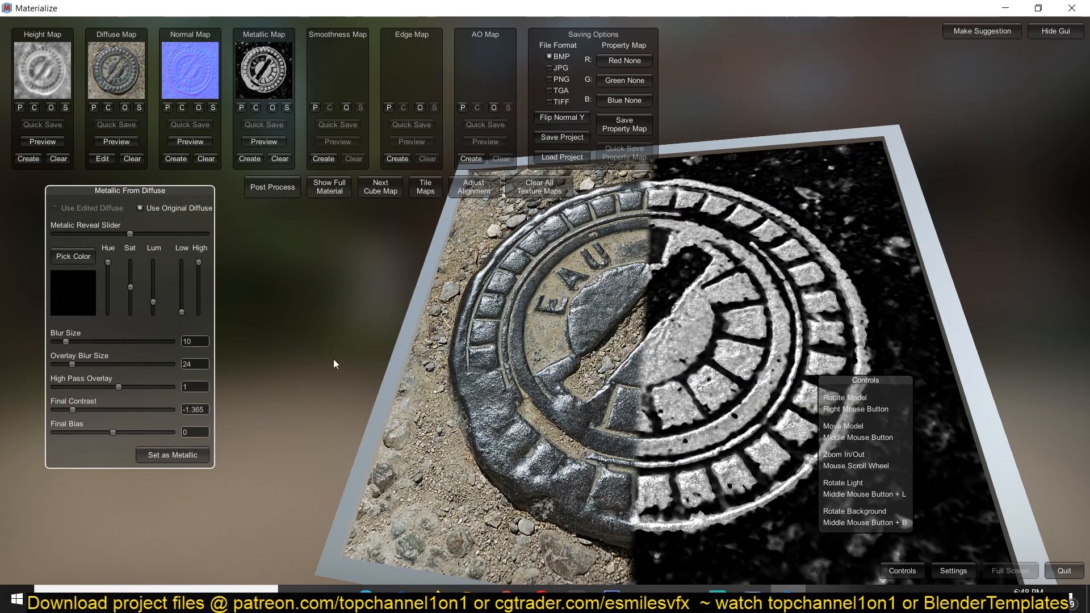
# Preview the full material, then create the smoothness map with lowered final contrast and set it.
pyautogui.click(329, 186)
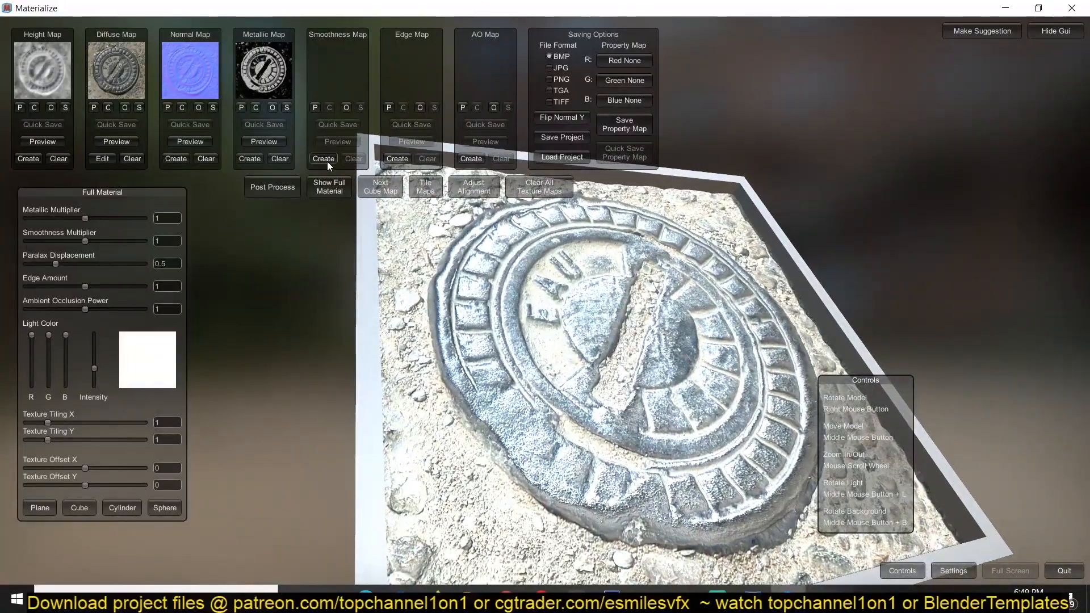
pyautogui.click(323, 159)
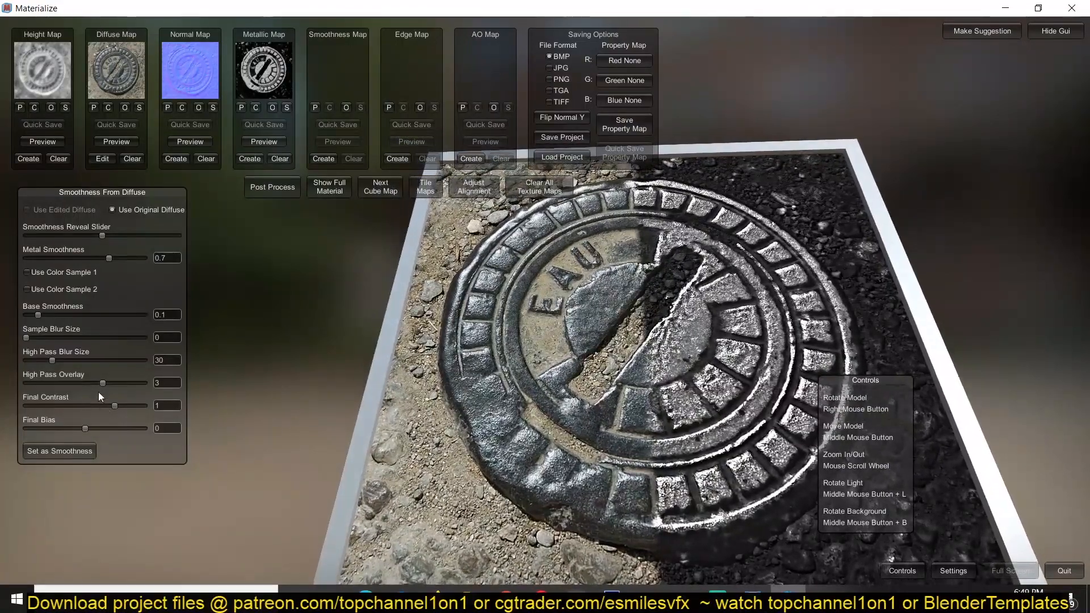
pyautogui.moveTo(127, 407); pyautogui.dragTo(105, 407)
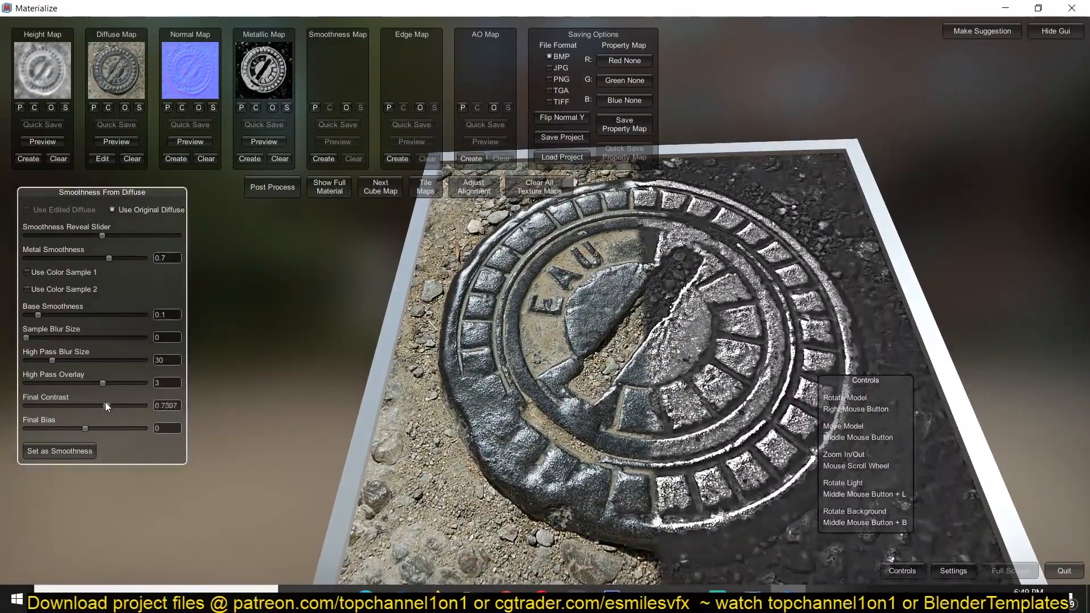
pyautogui.moveTo(106, 405); pyautogui.dragTo(69, 406)
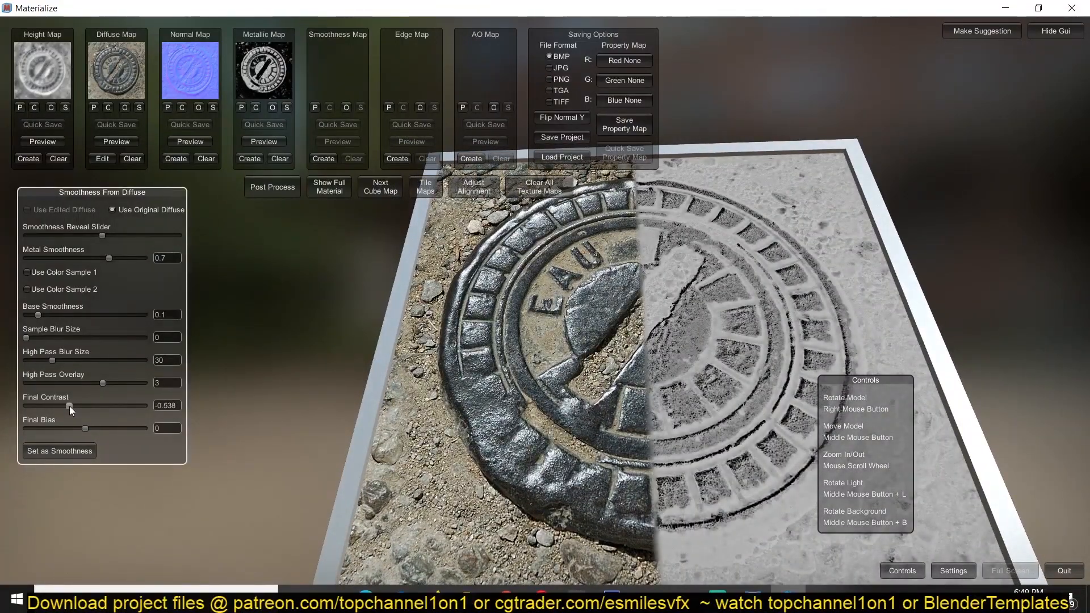
pyautogui.moveTo(69, 406); pyautogui.dragTo(59, 406)
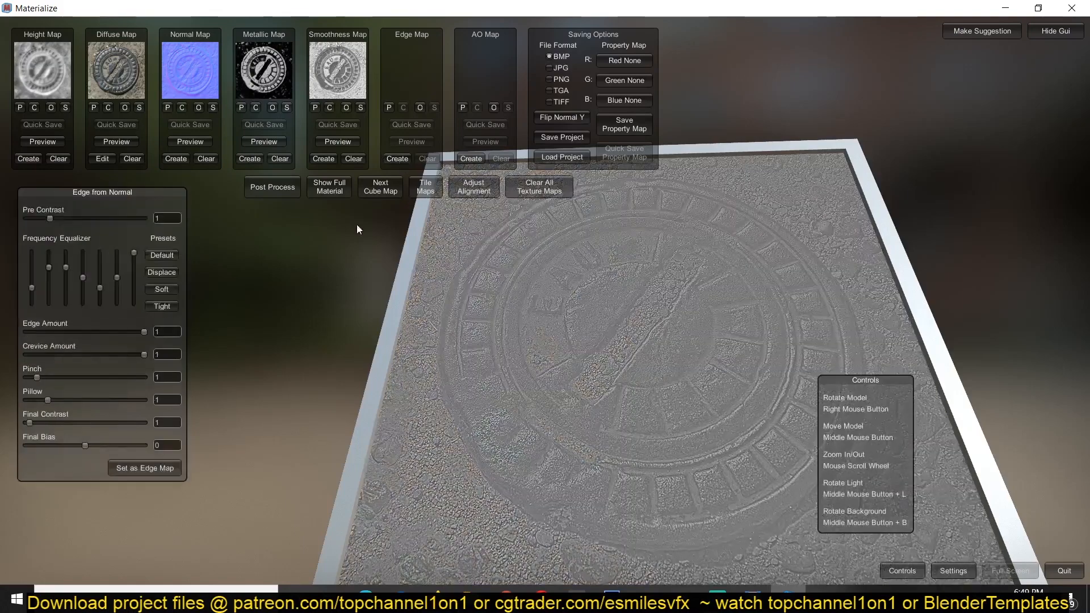
# Adjust Pinch and set the edge map, widen AO spread and set the AO map, then begin saving the height map.
pyautogui.moveTo(48, 378); pyautogui.dragTo(31, 380)
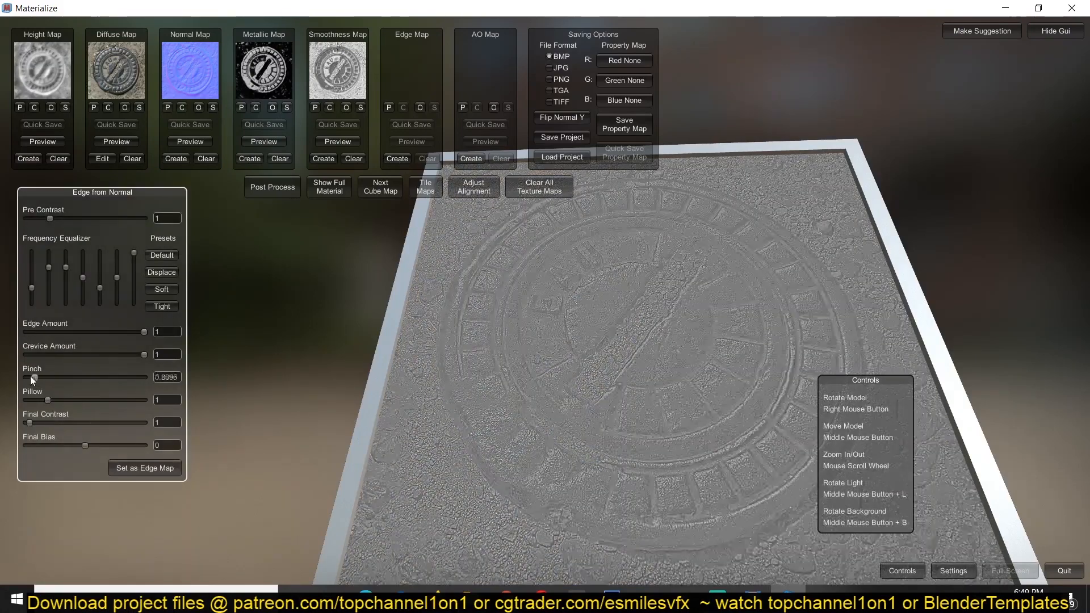
pyautogui.moveTo(33, 377); pyautogui.dragTo(33, 377)
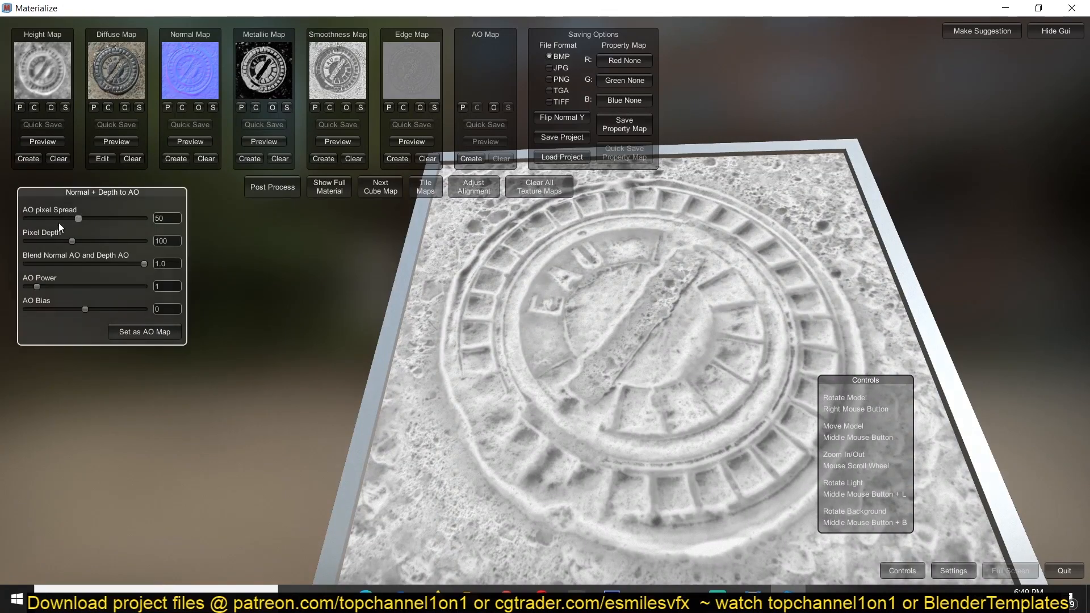
pyautogui.moveTo(76, 218); pyautogui.dragTo(105, 218)
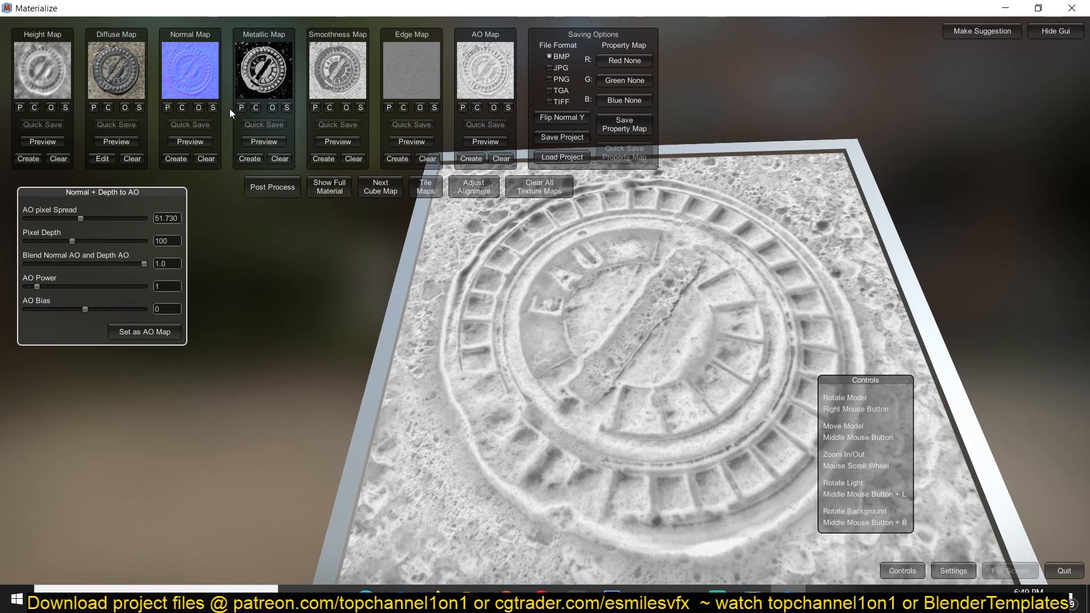
pyautogui.click(43, 125)
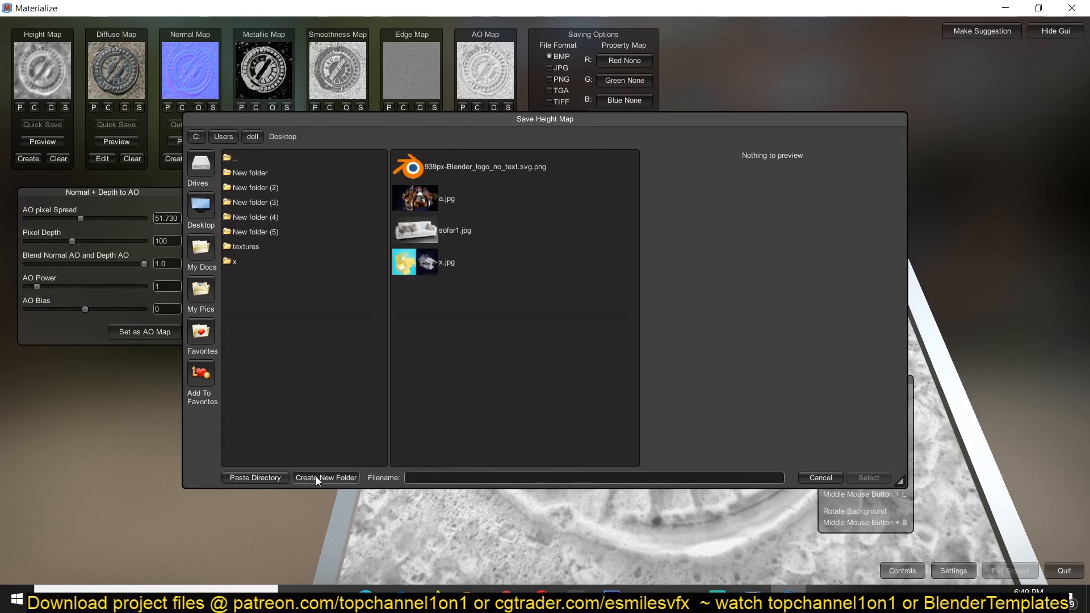
# Save the maps into a new folder, inspect the material on the cube preview, and dismiss Blender's splash screen.
pyautogui.click(326, 478)
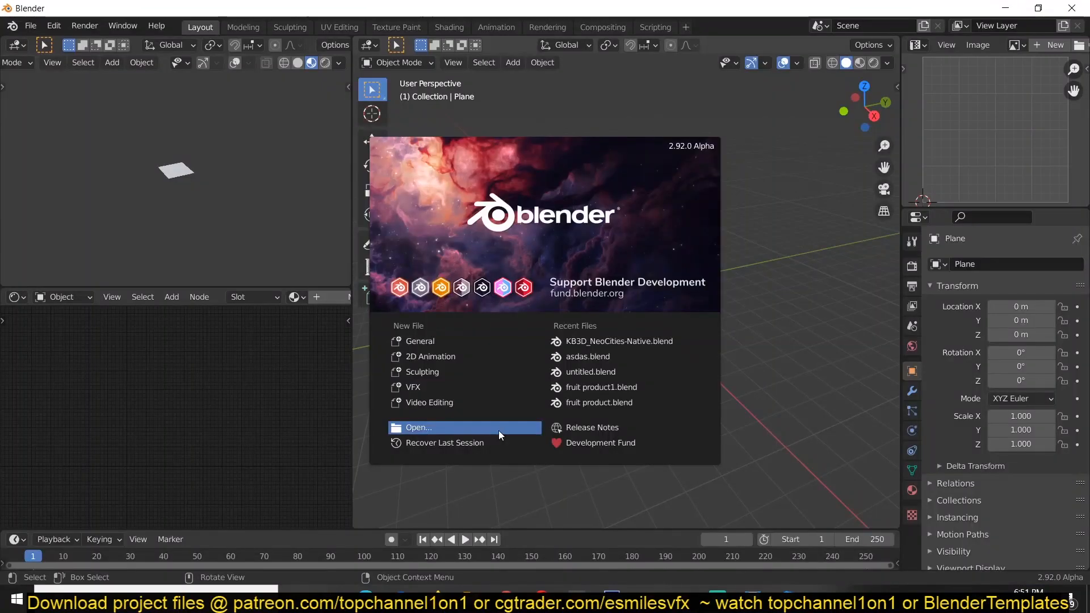
pyautogui.click(634, 336)
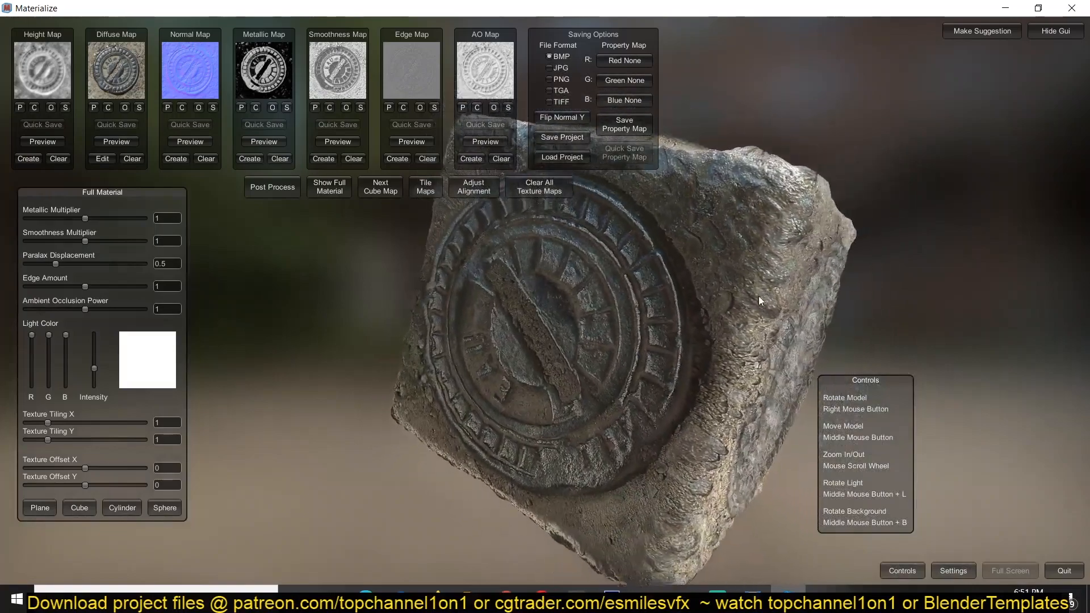
pyautogui.moveTo(760, 300); pyautogui.dragTo(674, 329)
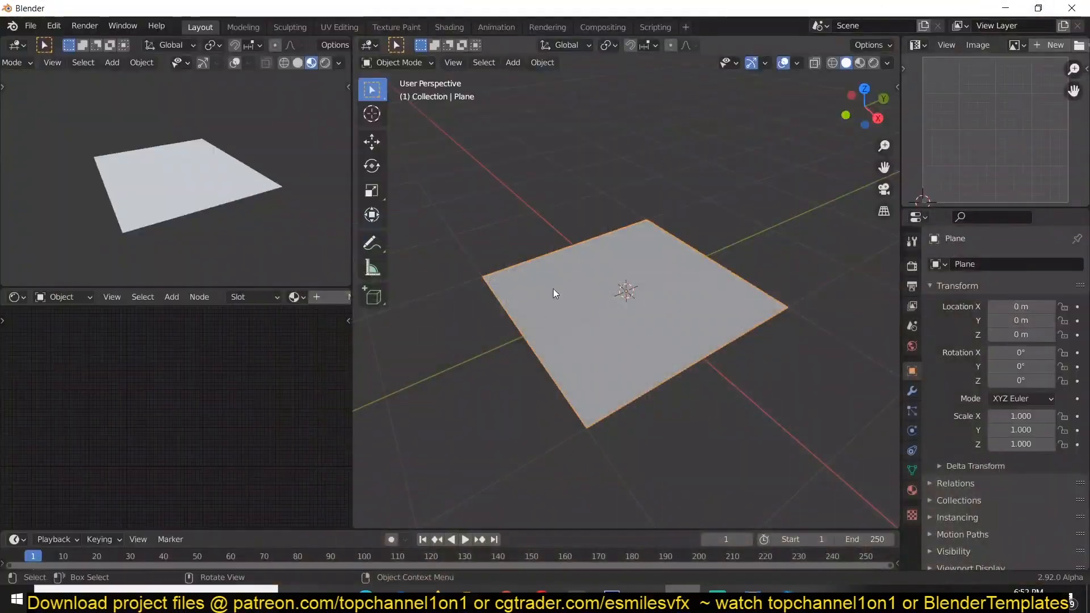
# Use Node Wrangler's Principled Texture Setup with every map in the mapx folder to texture the plane.
pyautogui.click(224, 296)
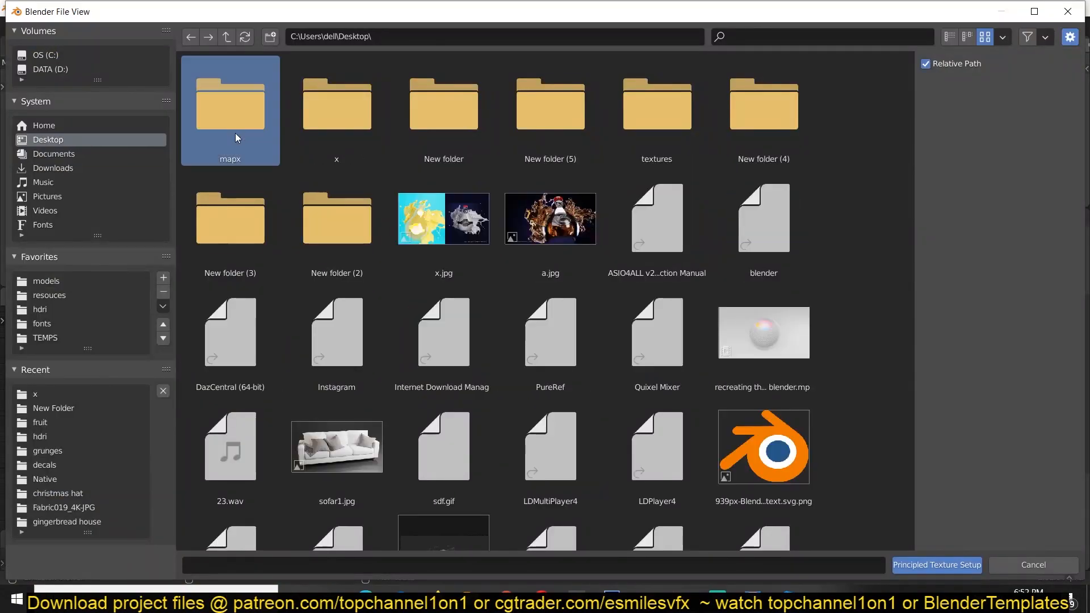
pyautogui.click(936, 564)
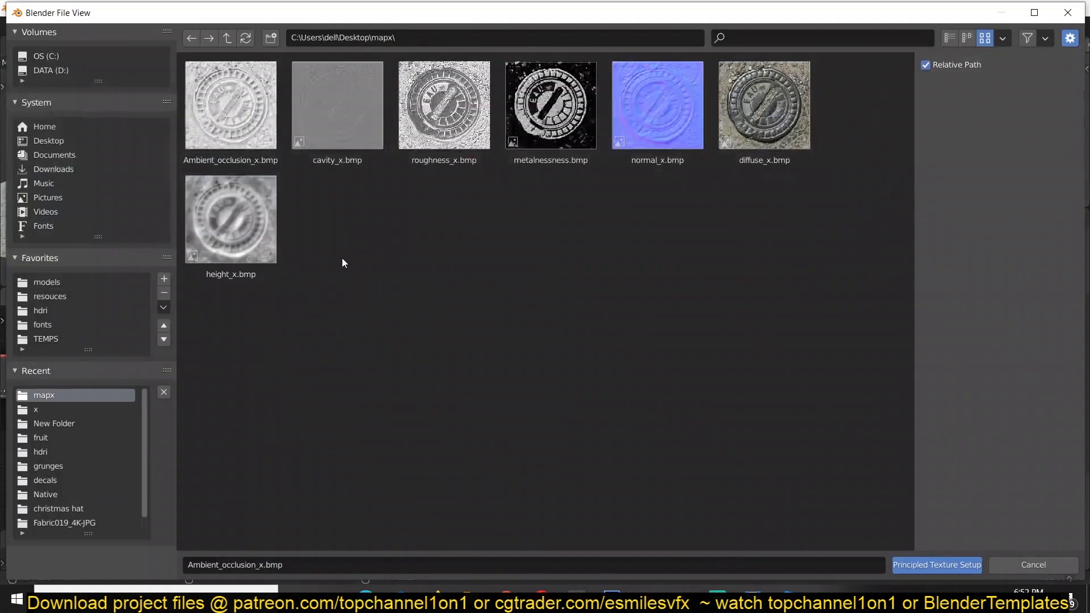
pyautogui.press('ctrl+a')
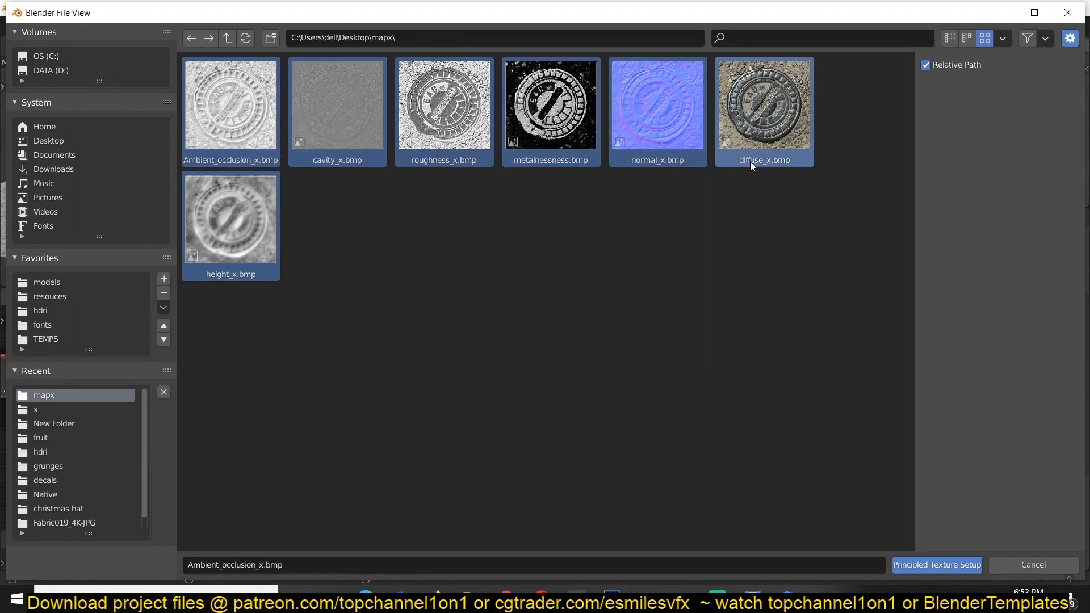
pyautogui.click(936, 564)
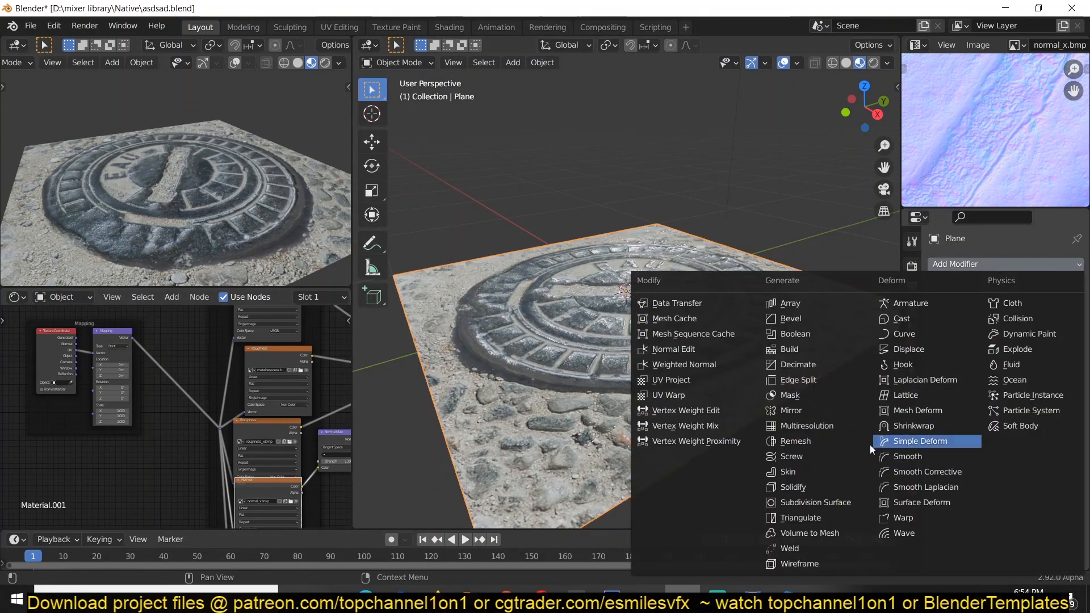
# Add a Multiresolution modifier to the plane and subdivide it up to level 7.
pyautogui.click(808, 426)
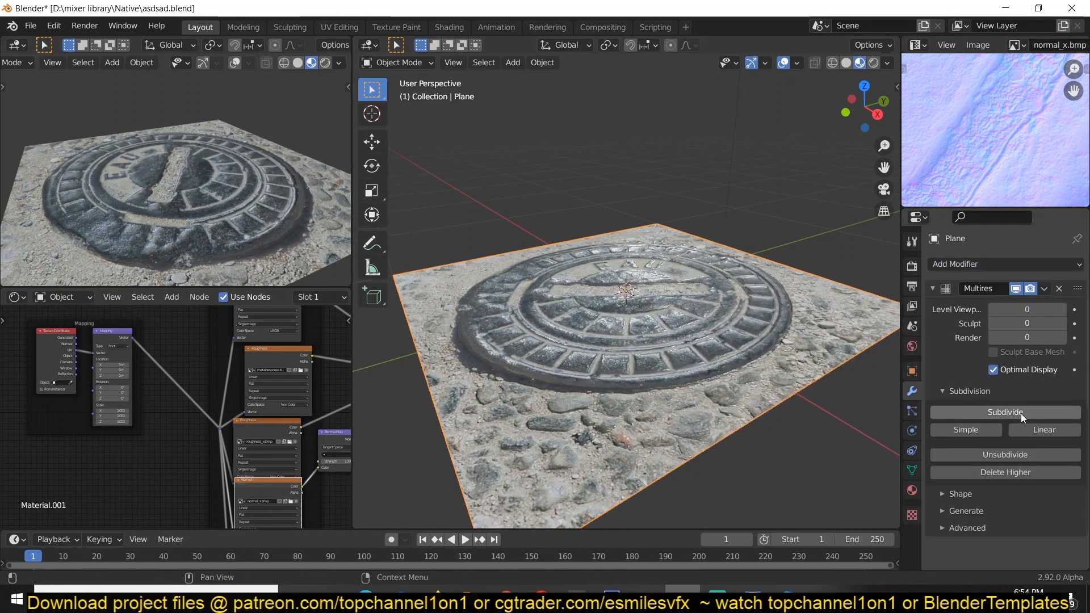
pyautogui.click(983, 263)
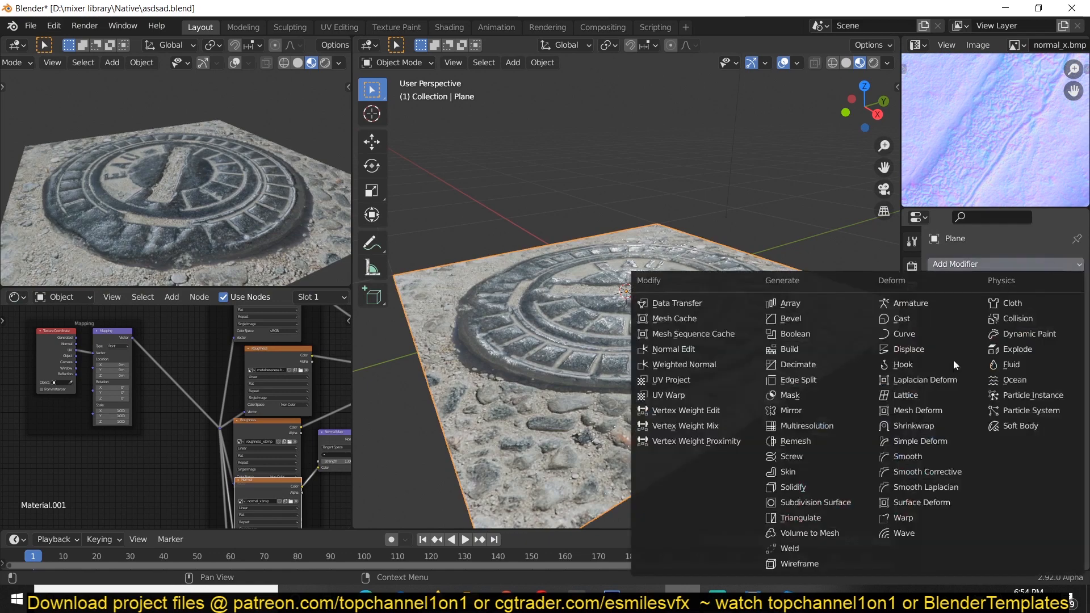
pyautogui.click(798, 426)
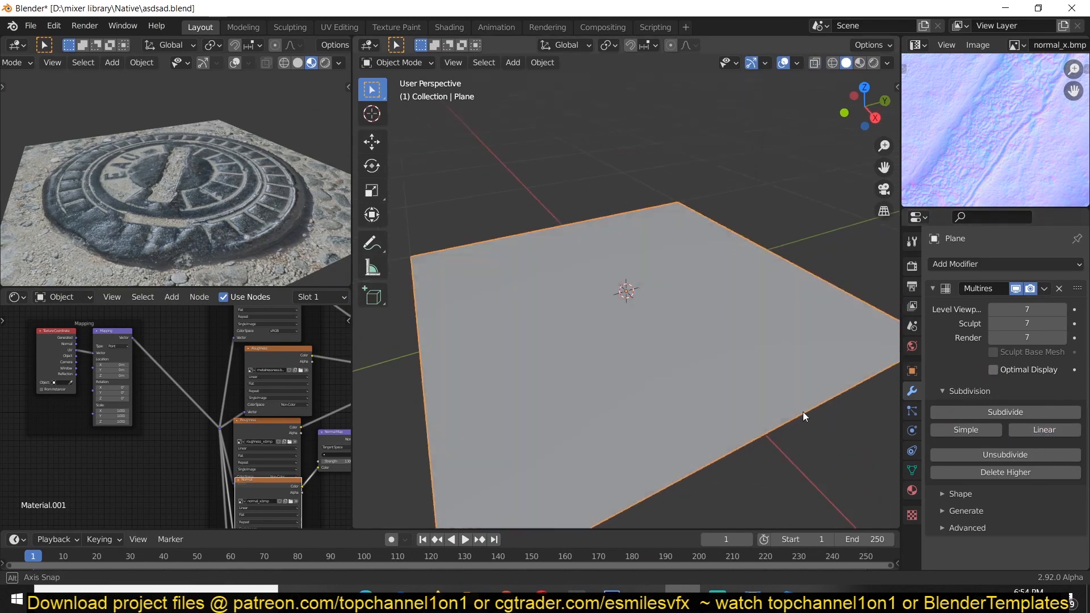
pyautogui.click(871, 63)
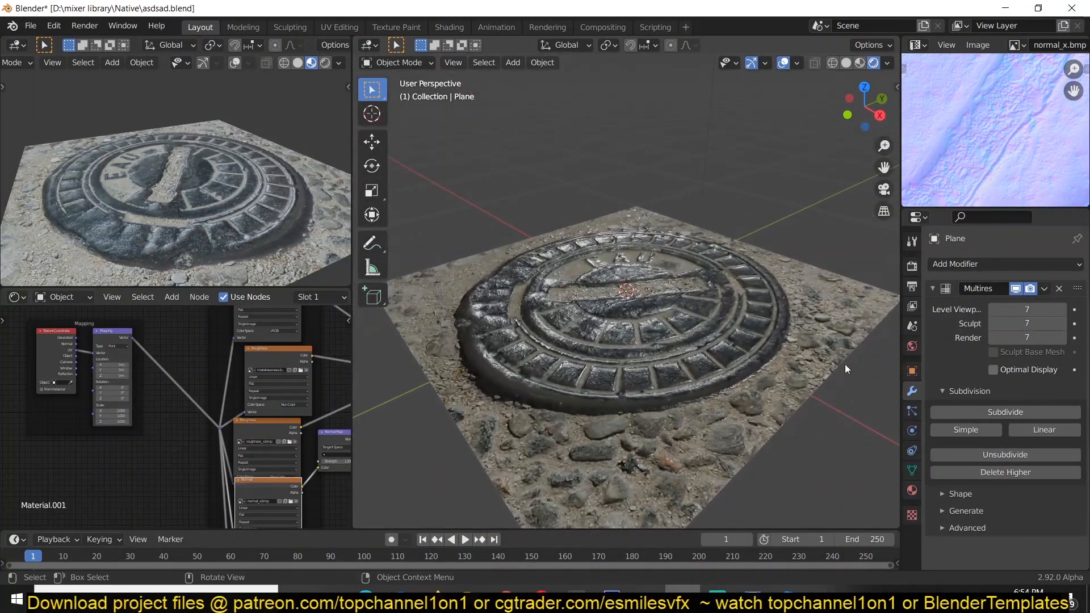
# Add a Displace modifier using a new texture from height_x.bmp with Strength 0.150.
pyautogui.click(974, 263)
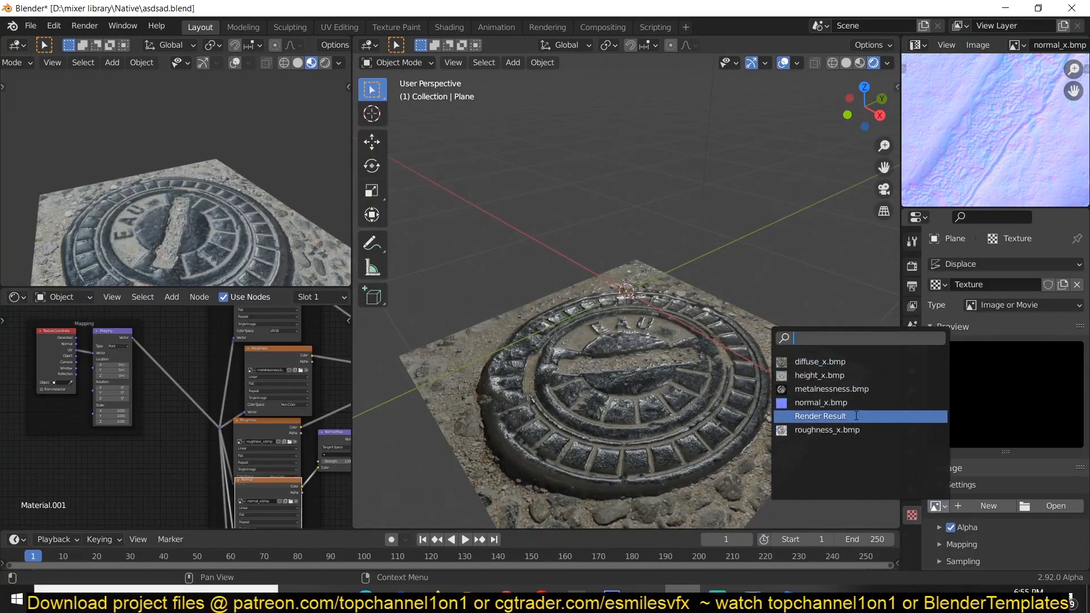
pyautogui.click(820, 375)
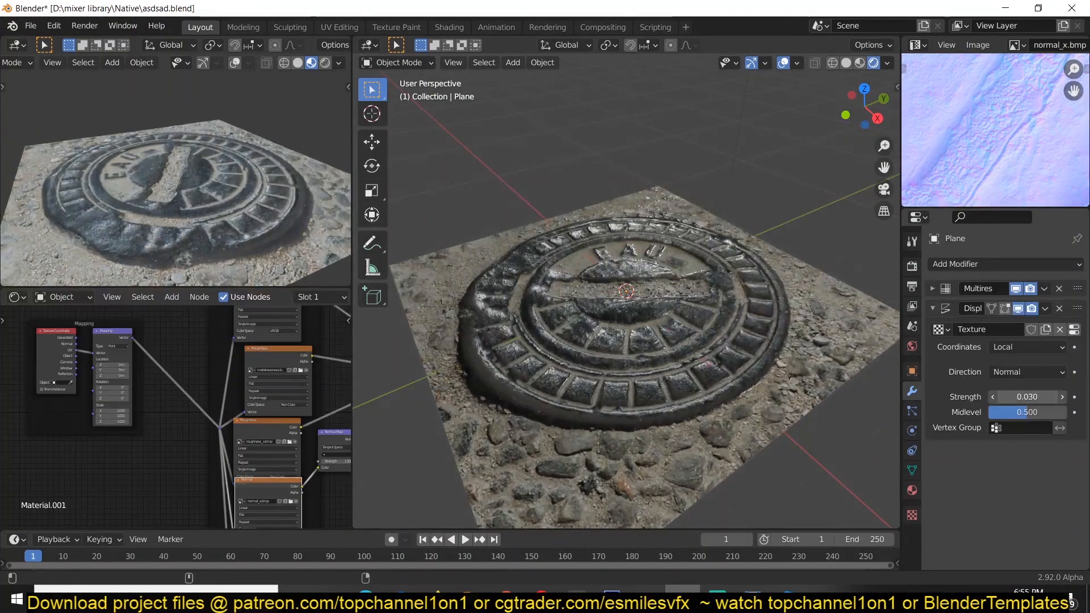
pyautogui.click(1026, 396)
pyautogui.write('0.150')
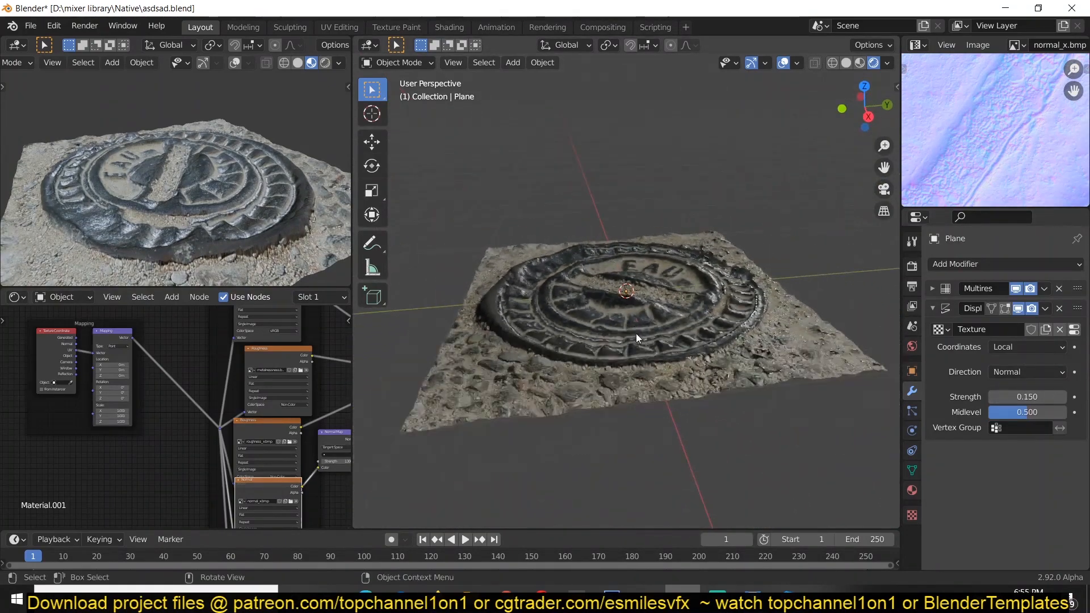
pyautogui.scroll(-3)
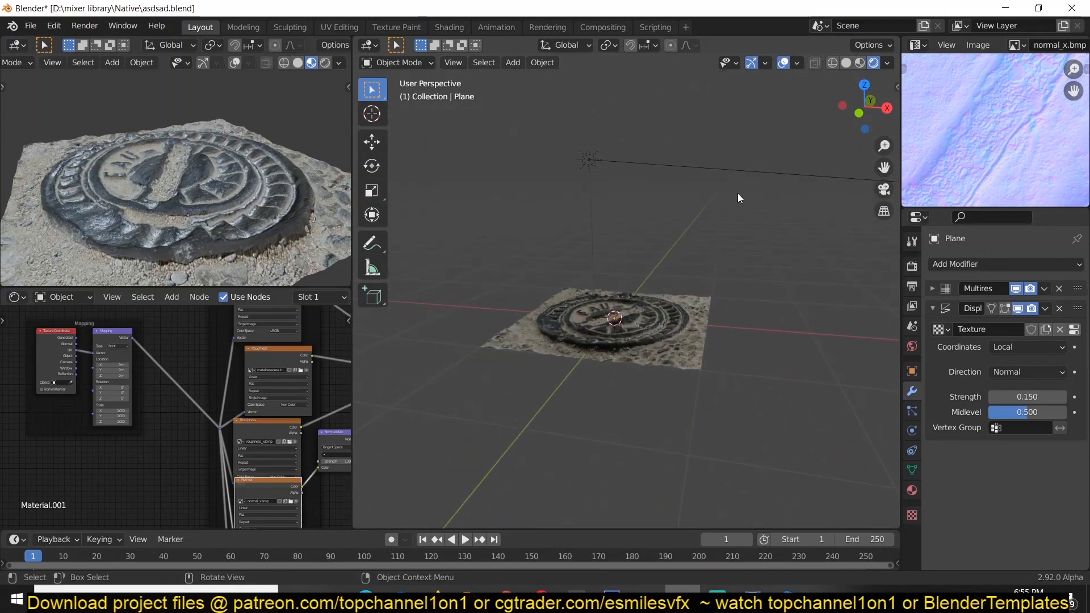